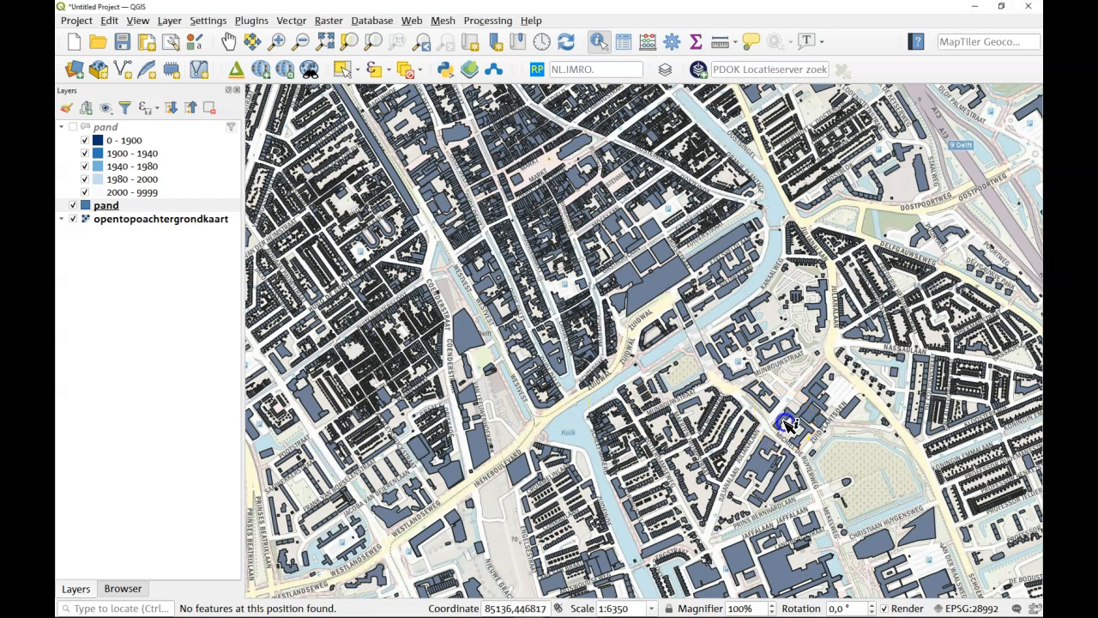
Step: Identify a building polygon of the pand layer to view its attributes, construction year 1945
left_click(787, 420)
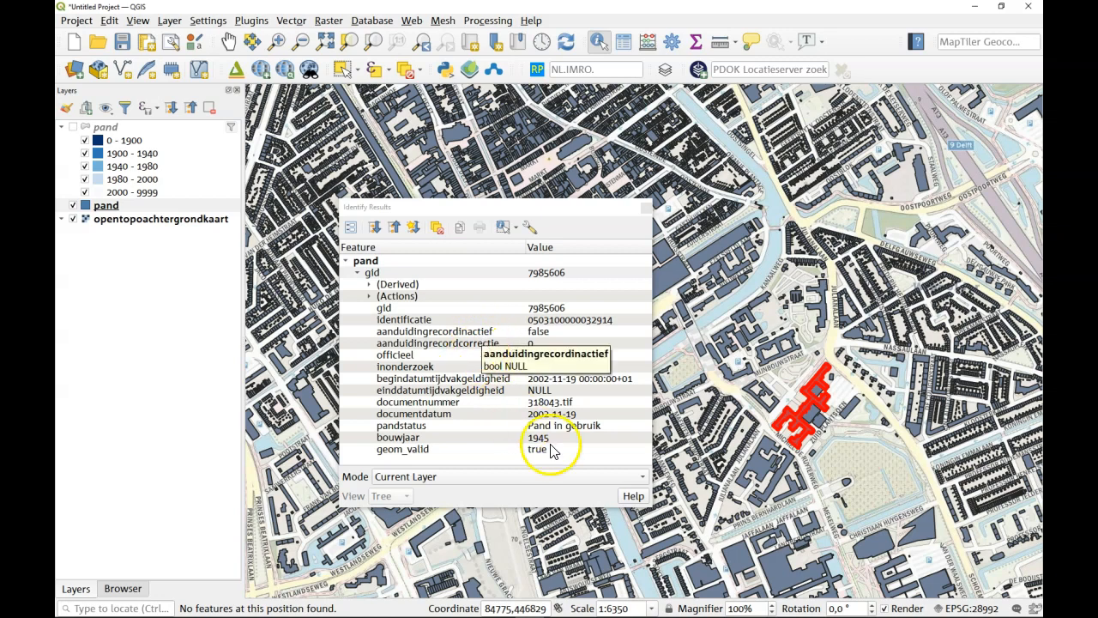
mouse_move(494, 446)
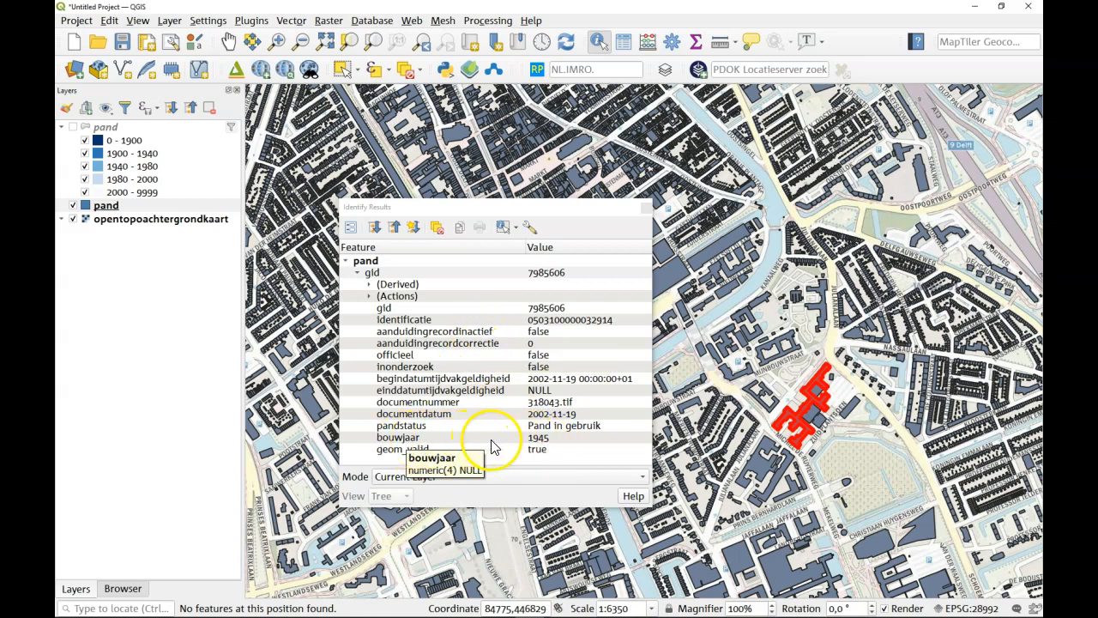
mouse_move(553, 429)
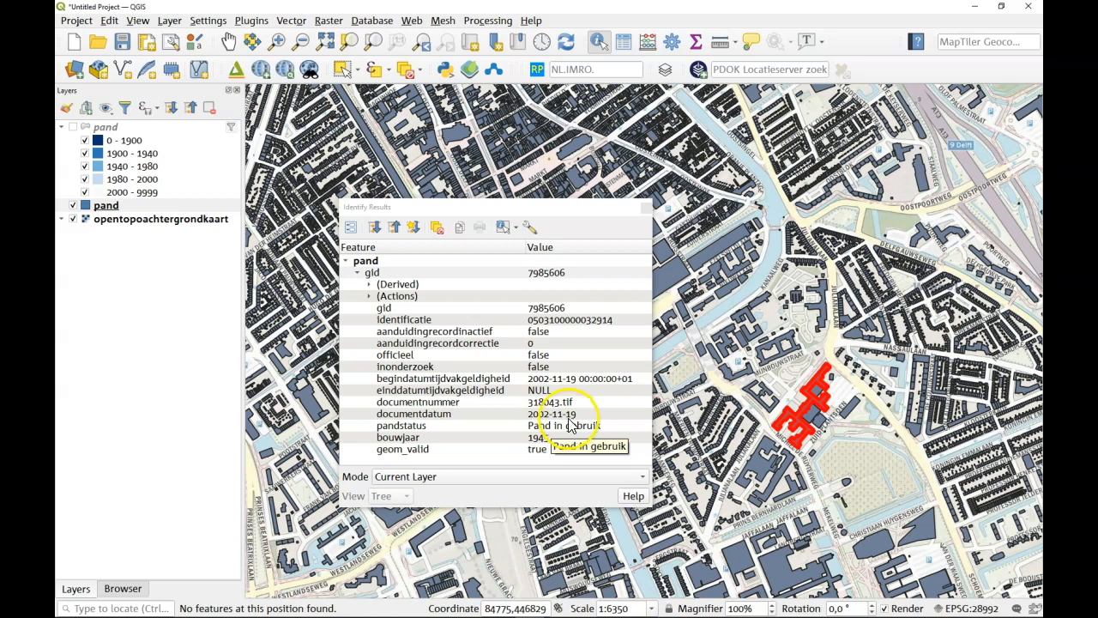
mouse_move(552, 429)
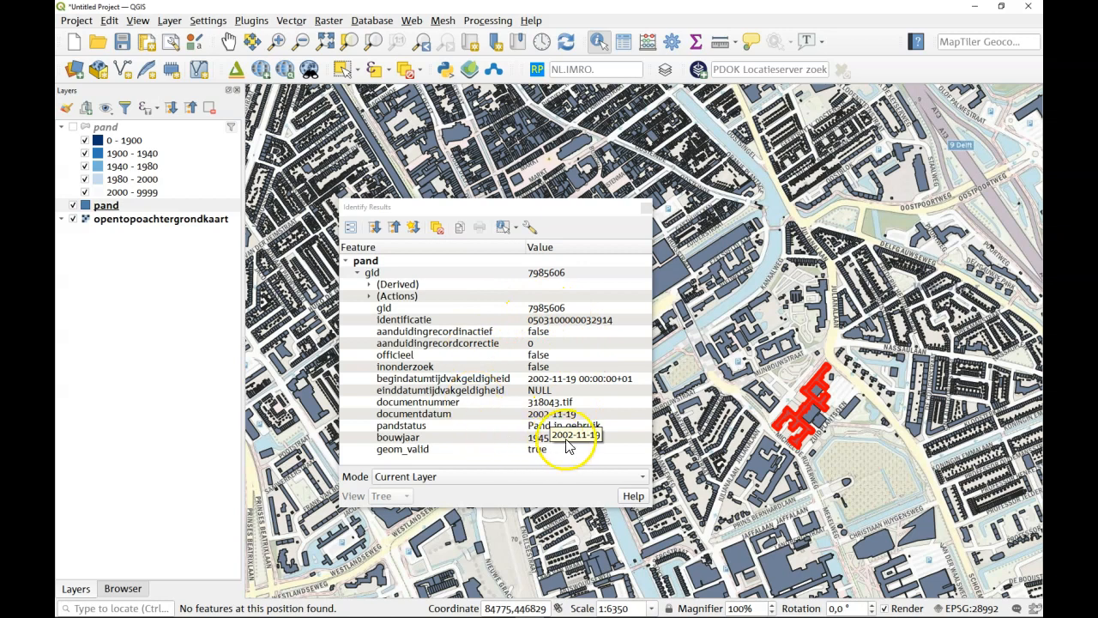
mouse_move(604, 324)
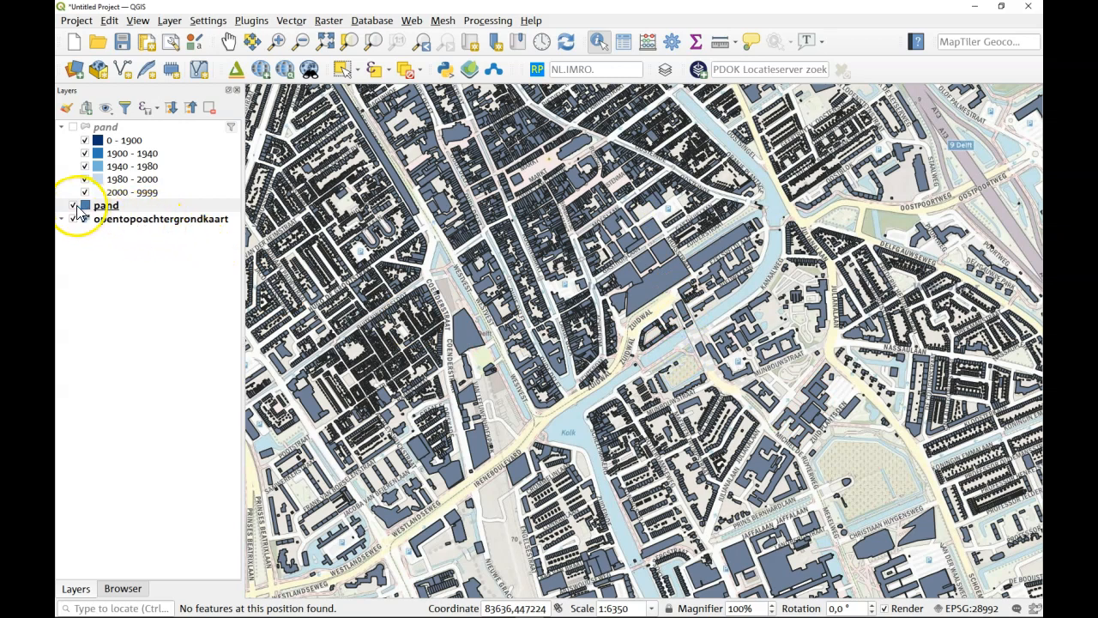
mouse_move(105, 127)
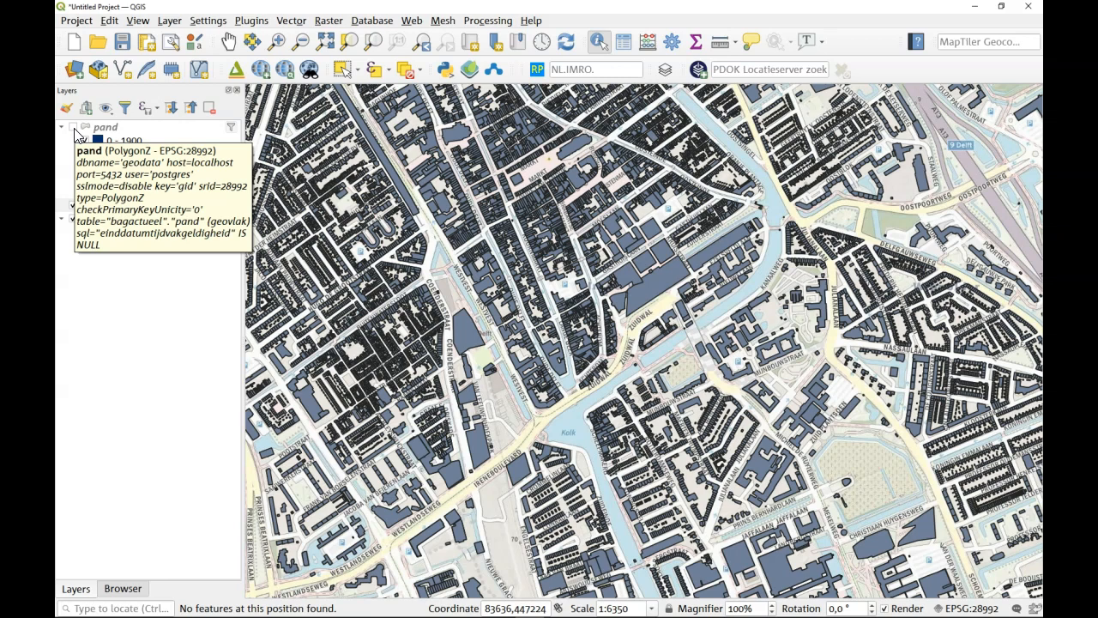
Step: Show the styling settings of the opentopoachtergrondkaart background map in the Delft project
left_click(72, 127)
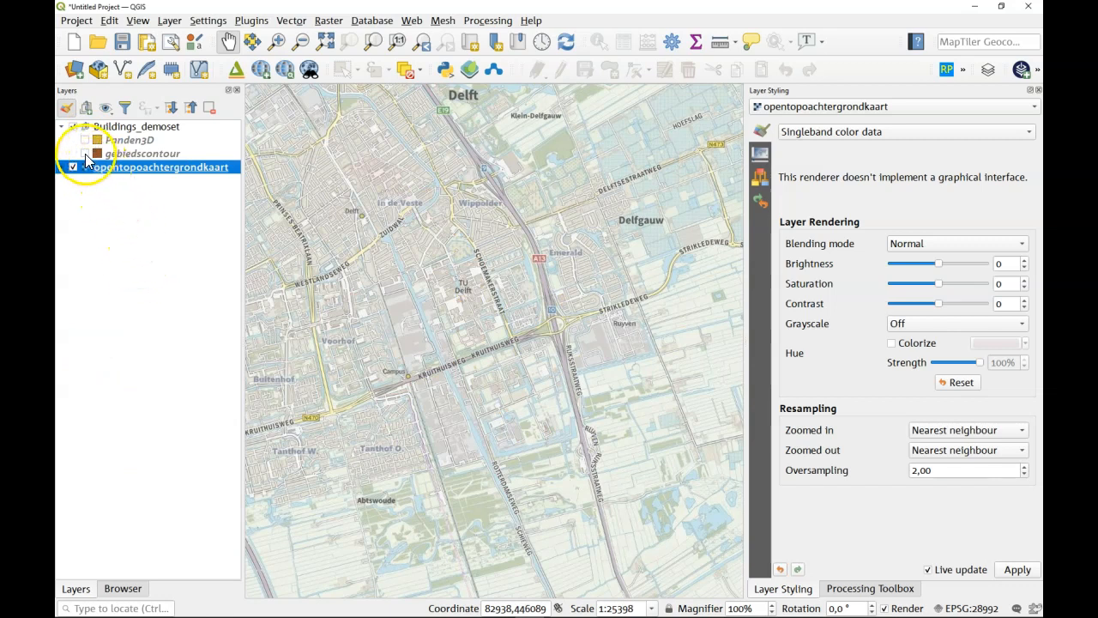
Step: Switch on the gebiedscontour layer so the brown study-area polygon appears over Delft
left_click(84, 153)
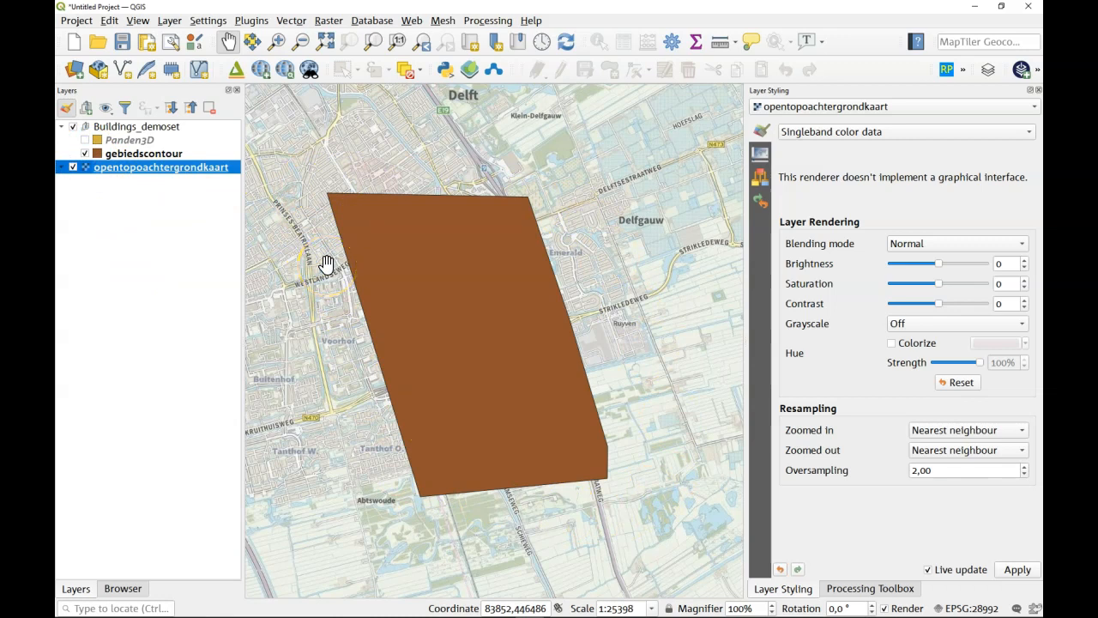
mouse_move(123, 281)
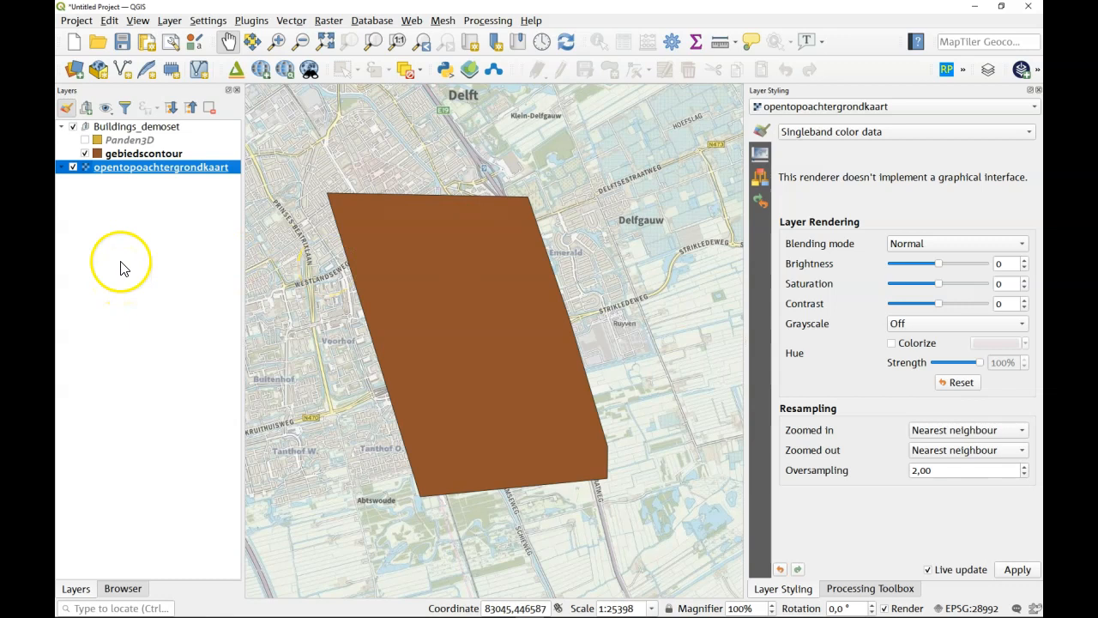
mouse_move(129, 202)
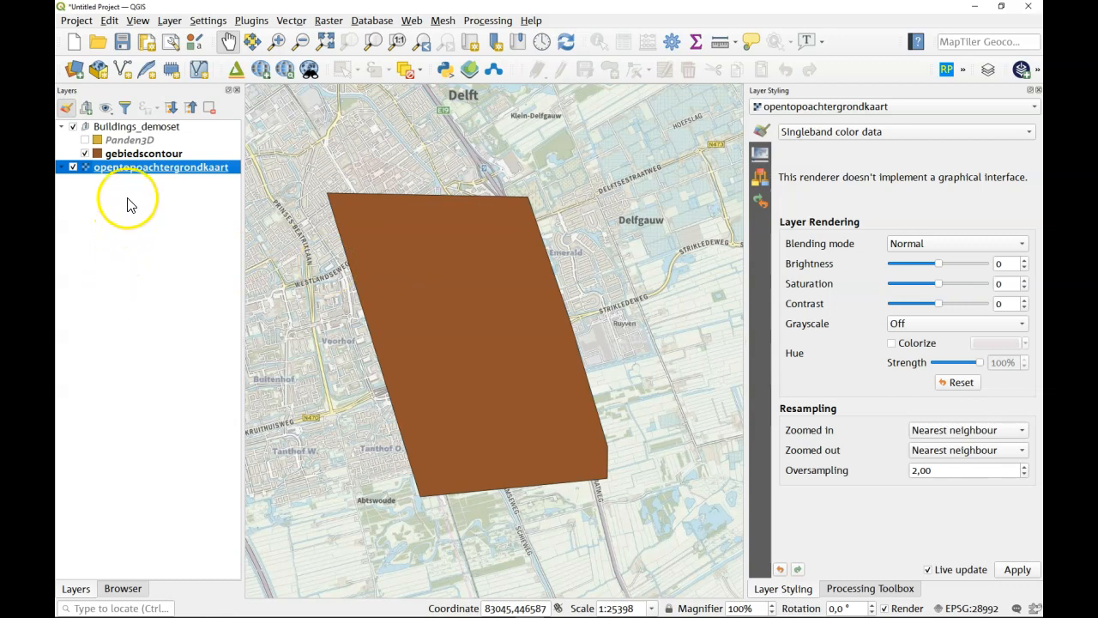
mouse_move(130, 204)
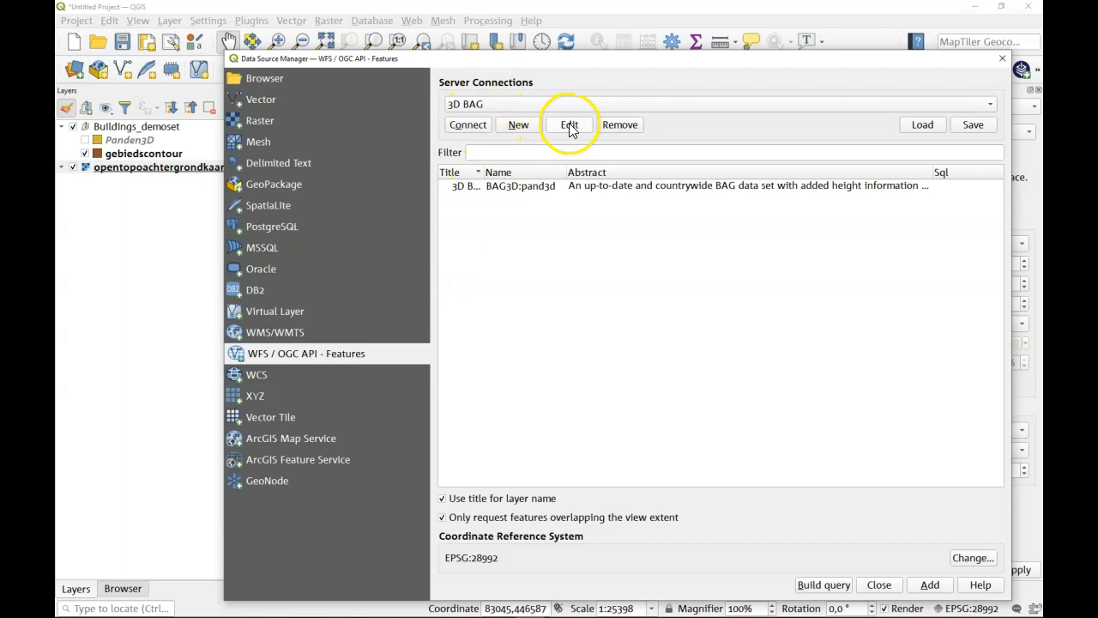
mouse_move(923, 124)
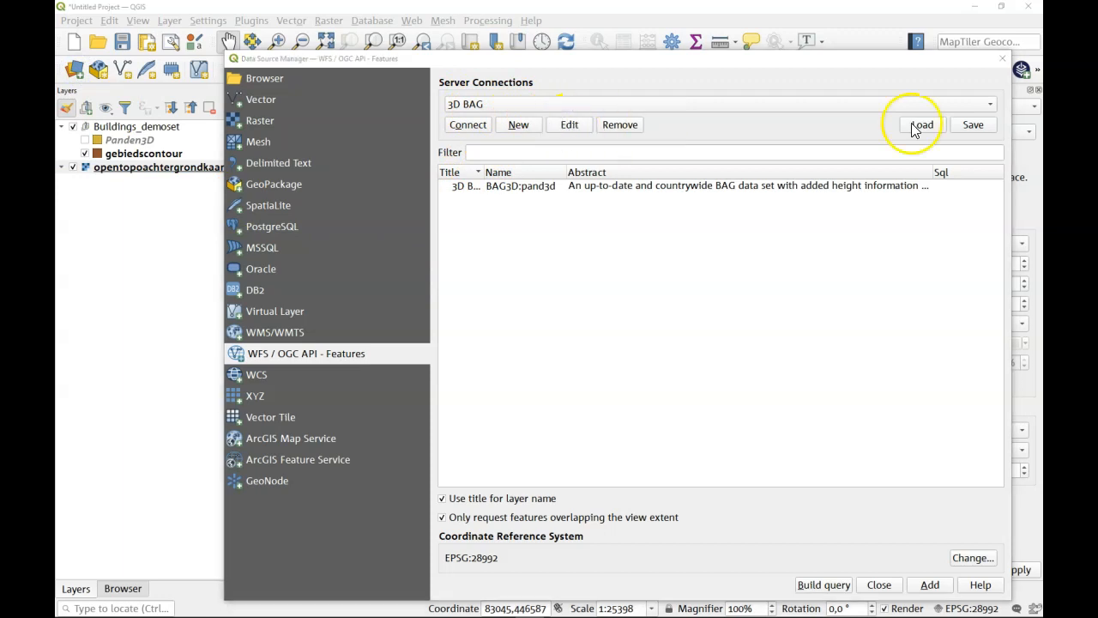
Step: Check the 3D BAG WFS connection address, then add BAG3D:pand3d as a new map layer
left_click(570, 124)
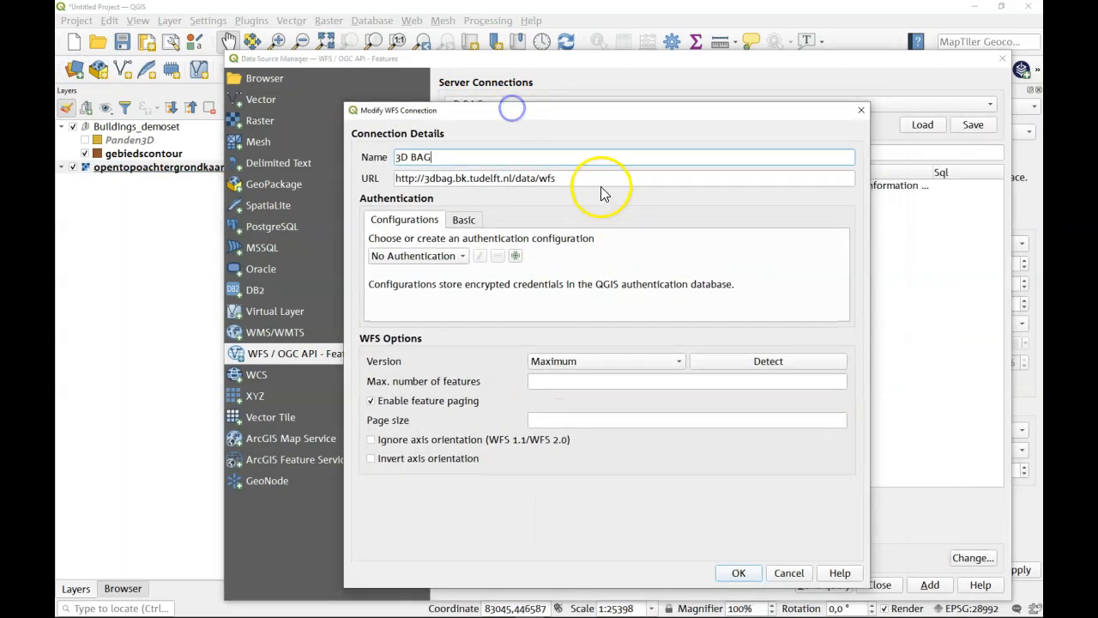
triple_click(474, 176)
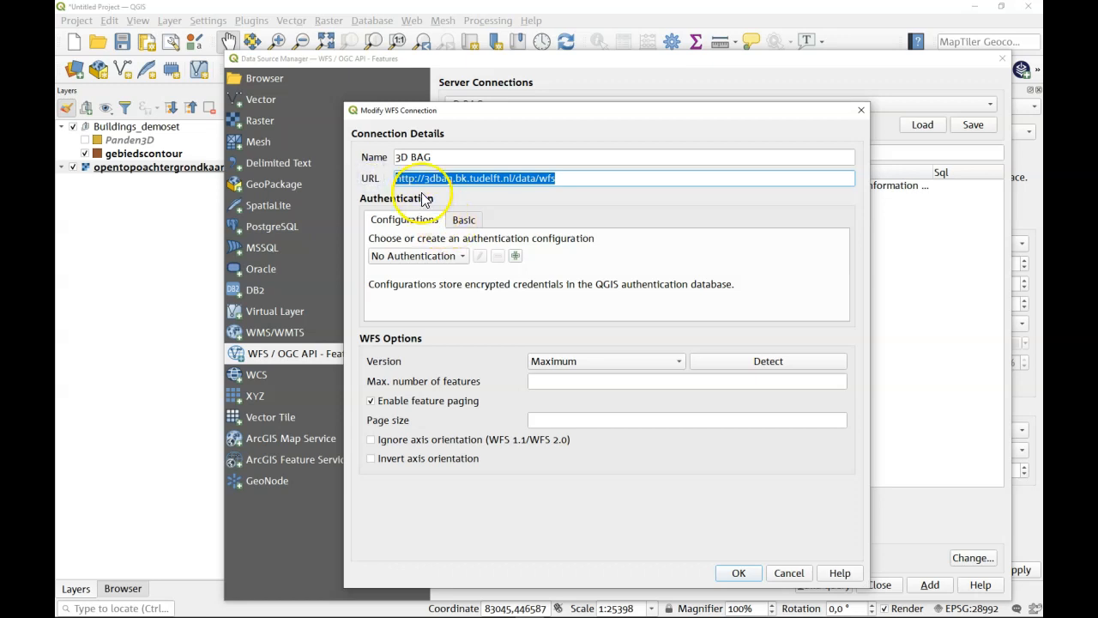
left_click(738, 573)
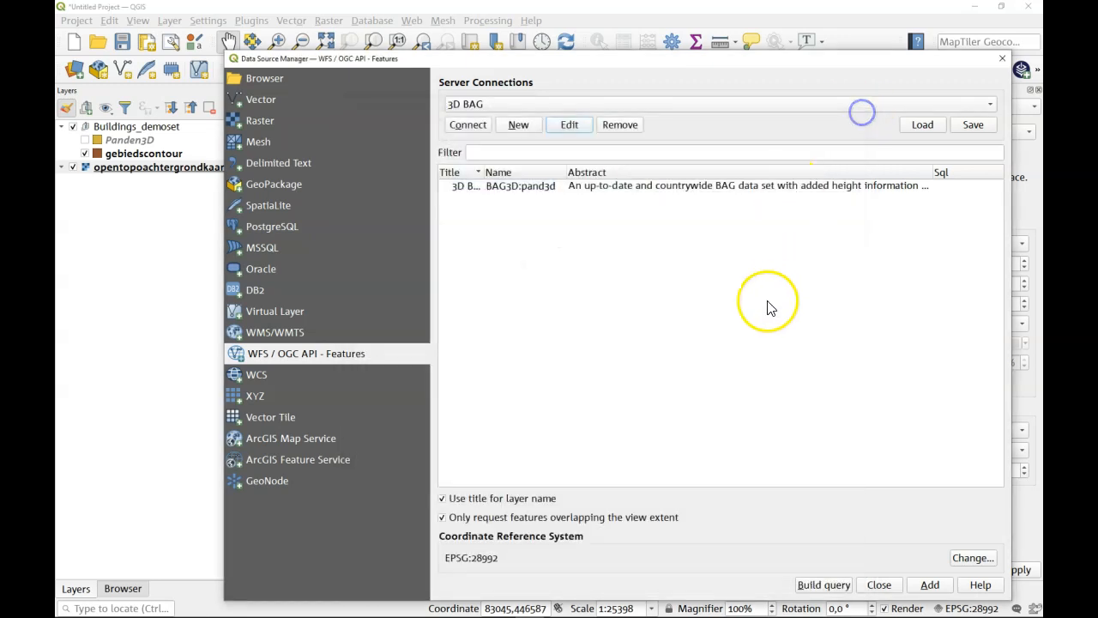
mouse_move(467, 123)
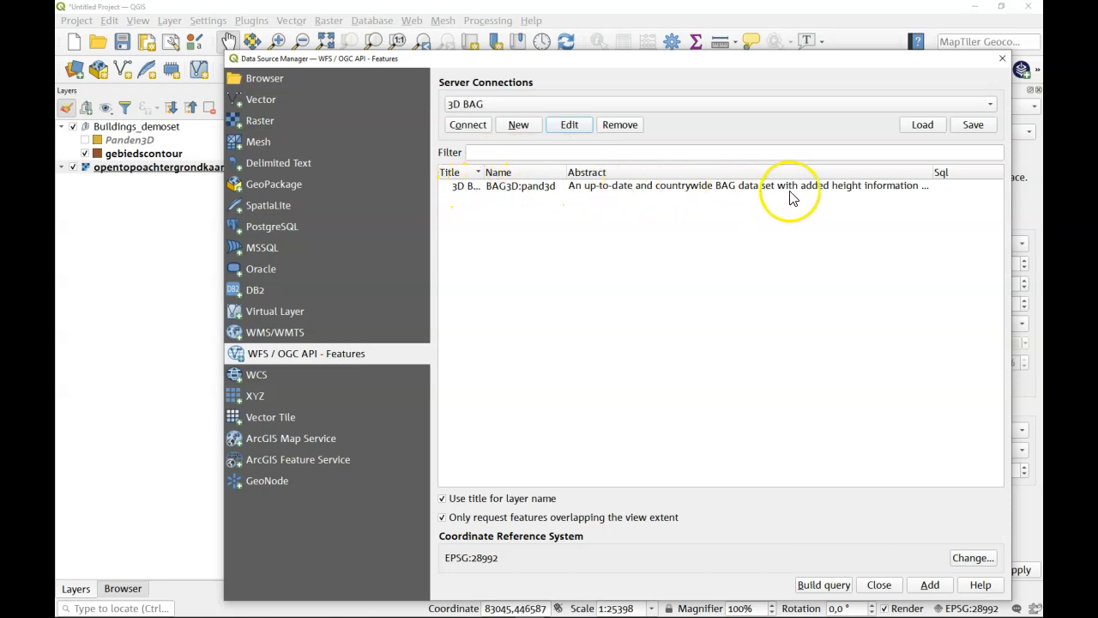
mouse_move(687, 191)
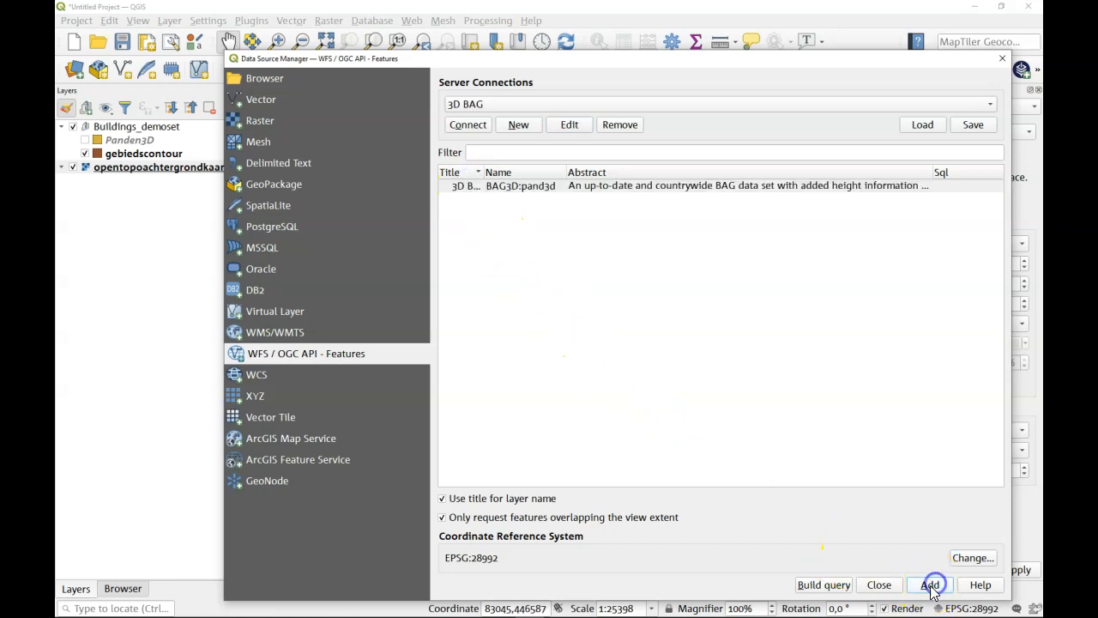
left_click(930, 584)
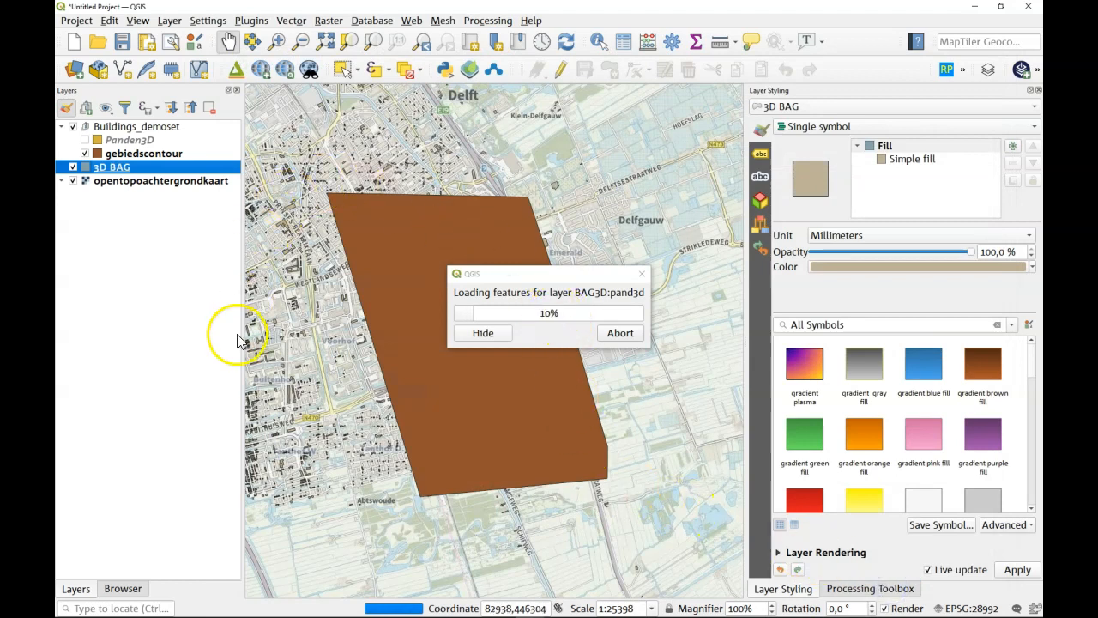
mouse_move(374, 466)
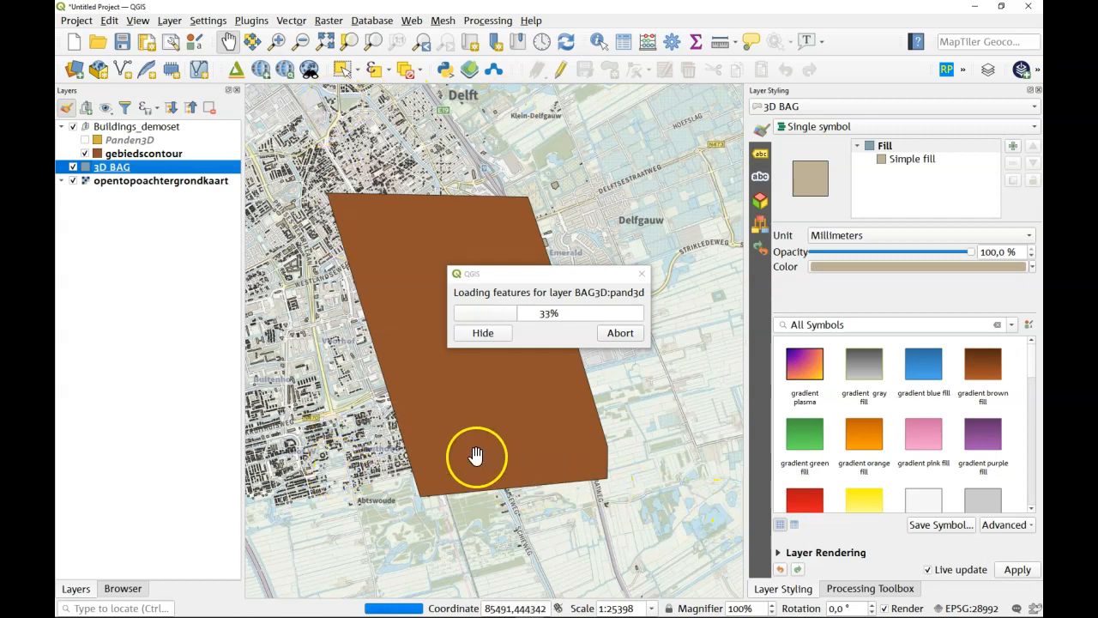
mouse_move(456, 381)
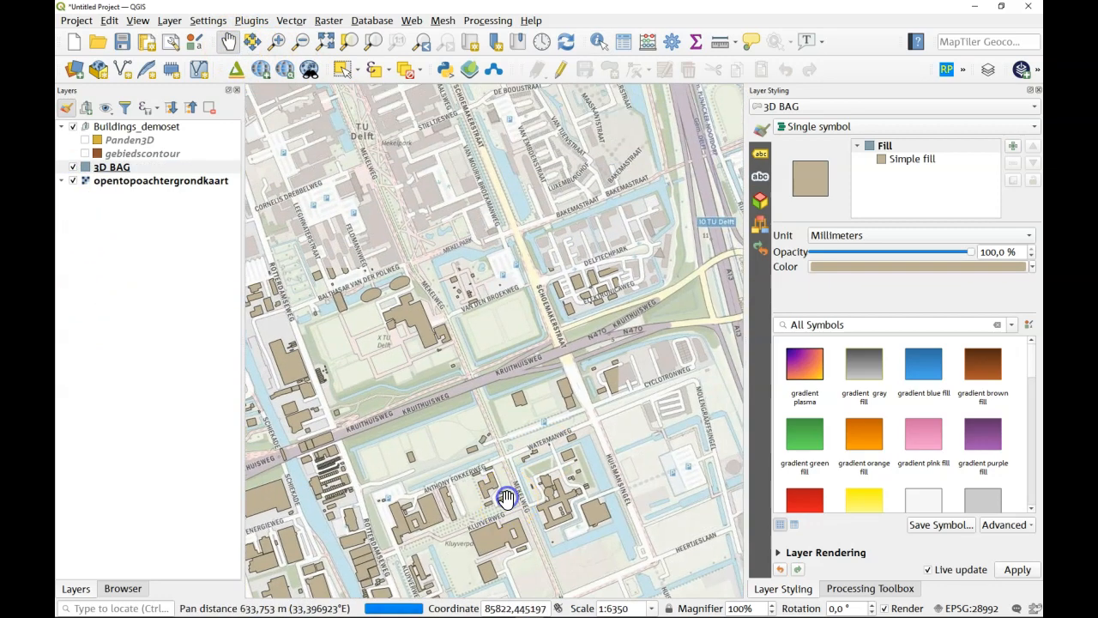
Step: Pan across the loaded 3D BAG footprints in Delft and identify one building's ground and roof heights
left_click_drag(506, 497, 614, 454)
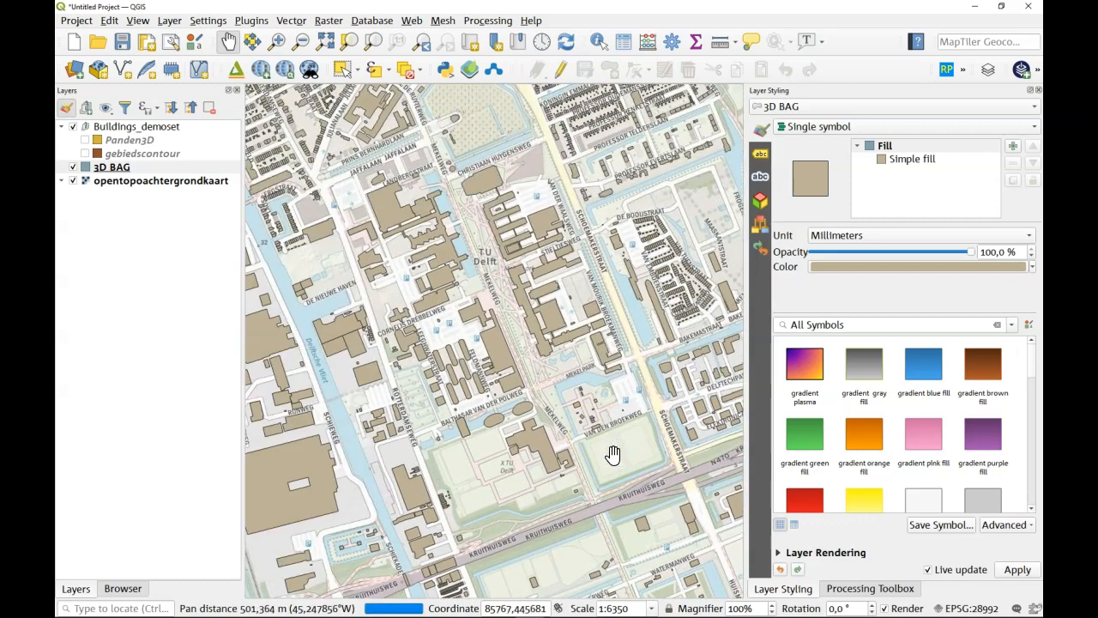
left_click_drag(614, 455, 552, 386)
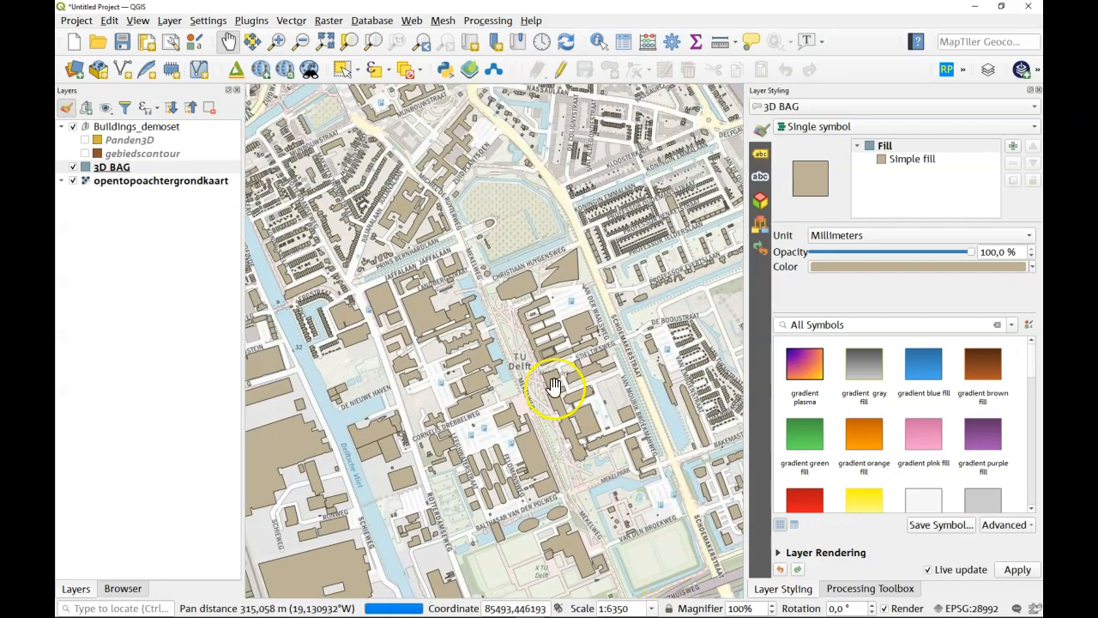
left_click_drag(553, 386, 470, 209)
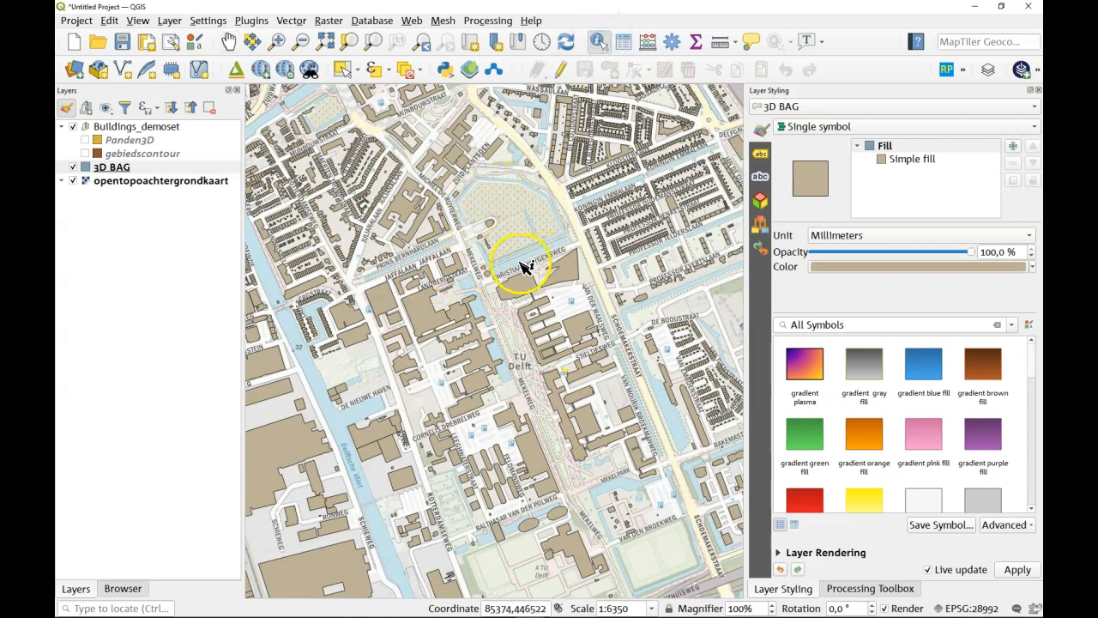
left_click(524, 261)
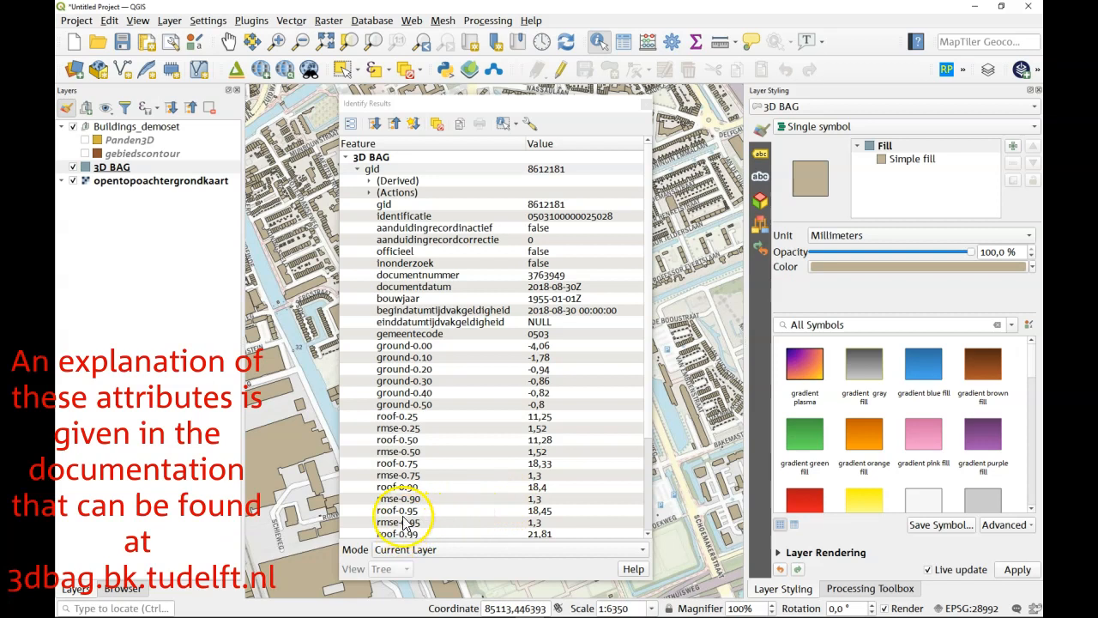
Step: Close the Identify Results so only the 3D BAG buildings map remains
left_click(398, 509)
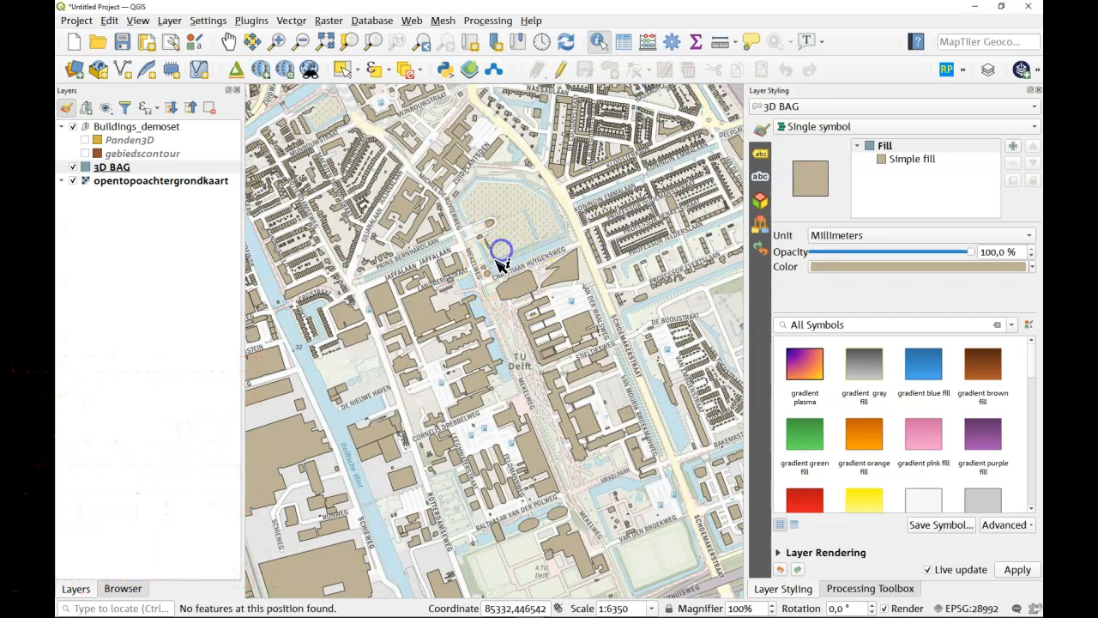
mouse_move(463, 324)
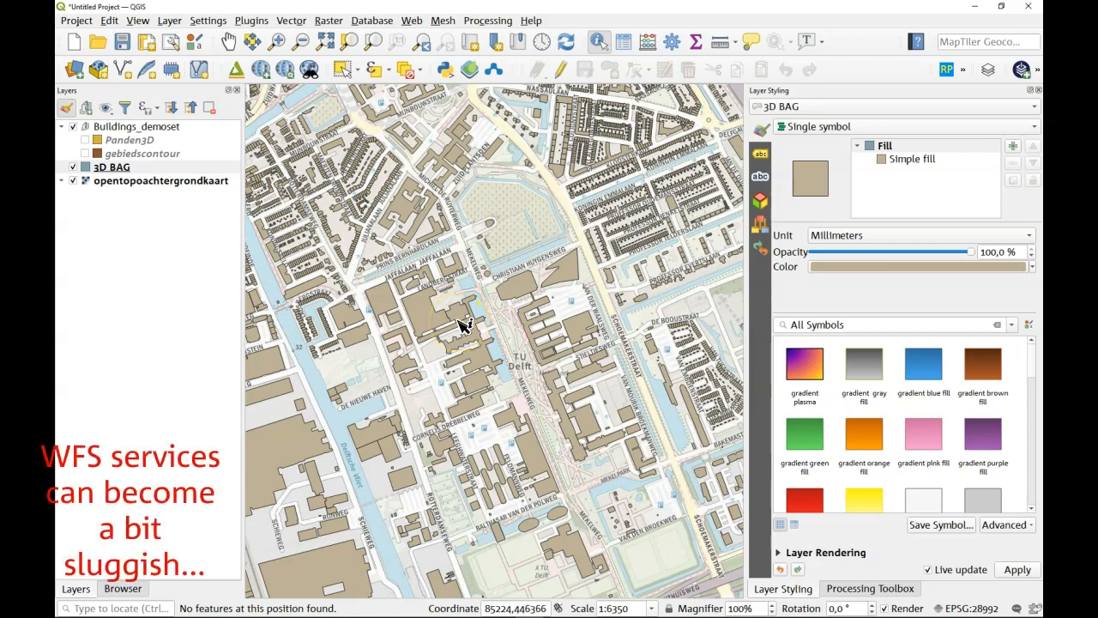
Step: Bring up the Extract by location algorithm from the Processing Toolbox
left_click(870, 587)
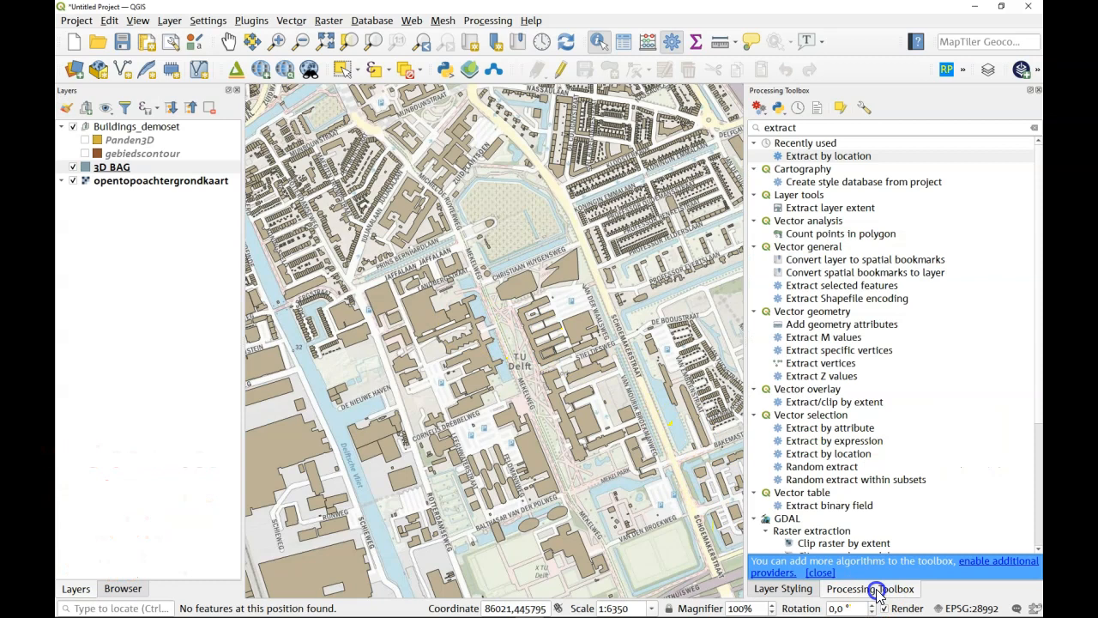
left_click(827, 154)
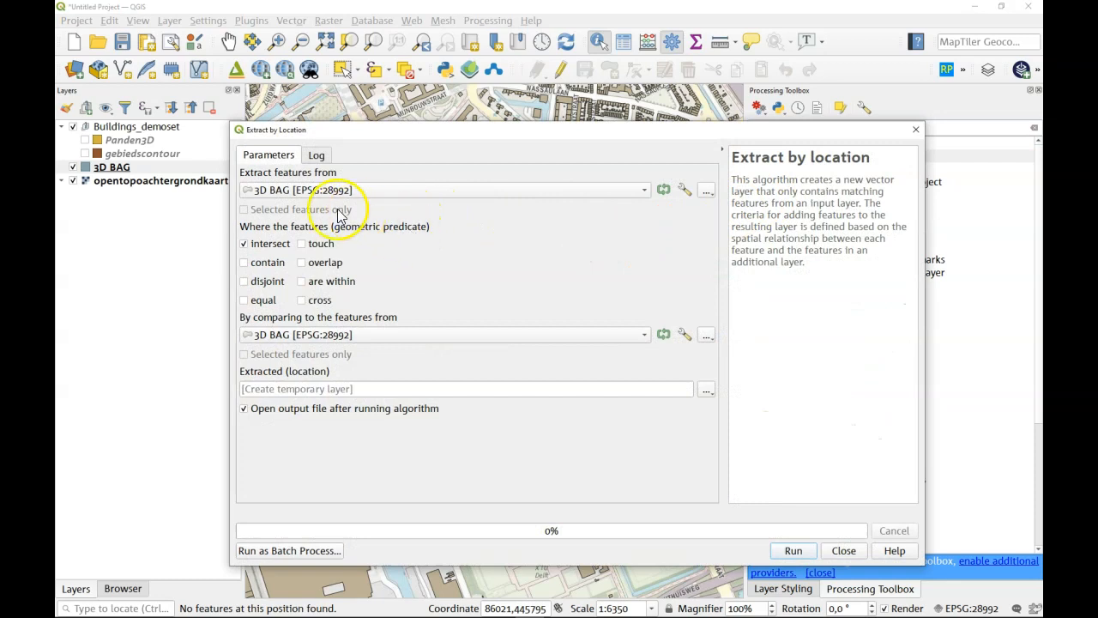
mouse_move(278, 189)
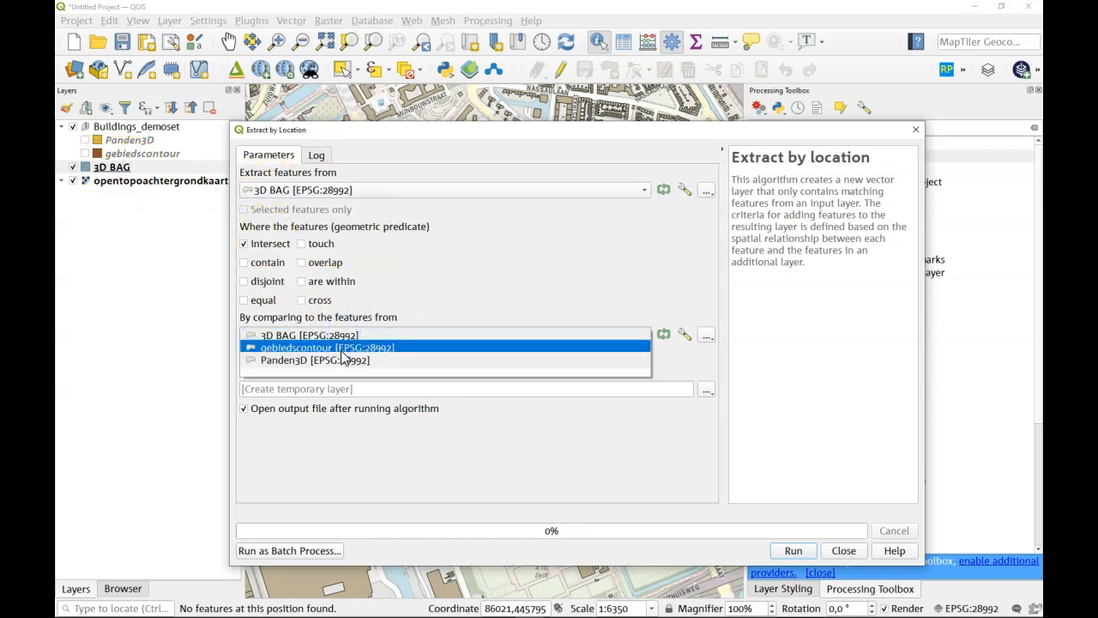
Step: Compare 3D BAG features against gebiedscontour and save the extracted Panden3D output to file
left_click(330, 347)
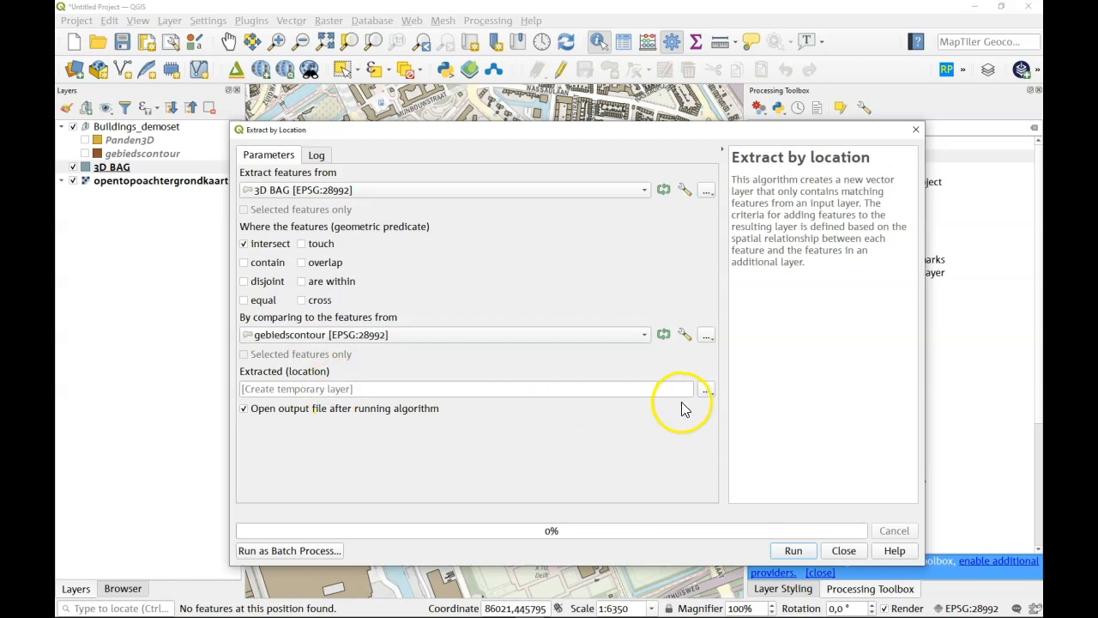
left_click(706, 390)
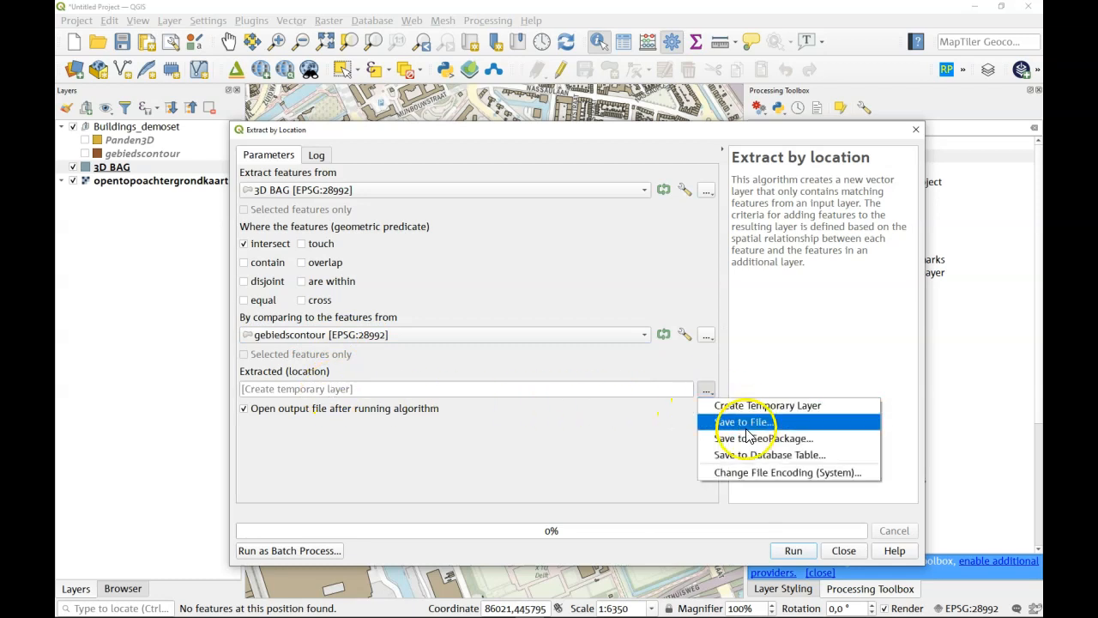
mouse_move(761, 438)
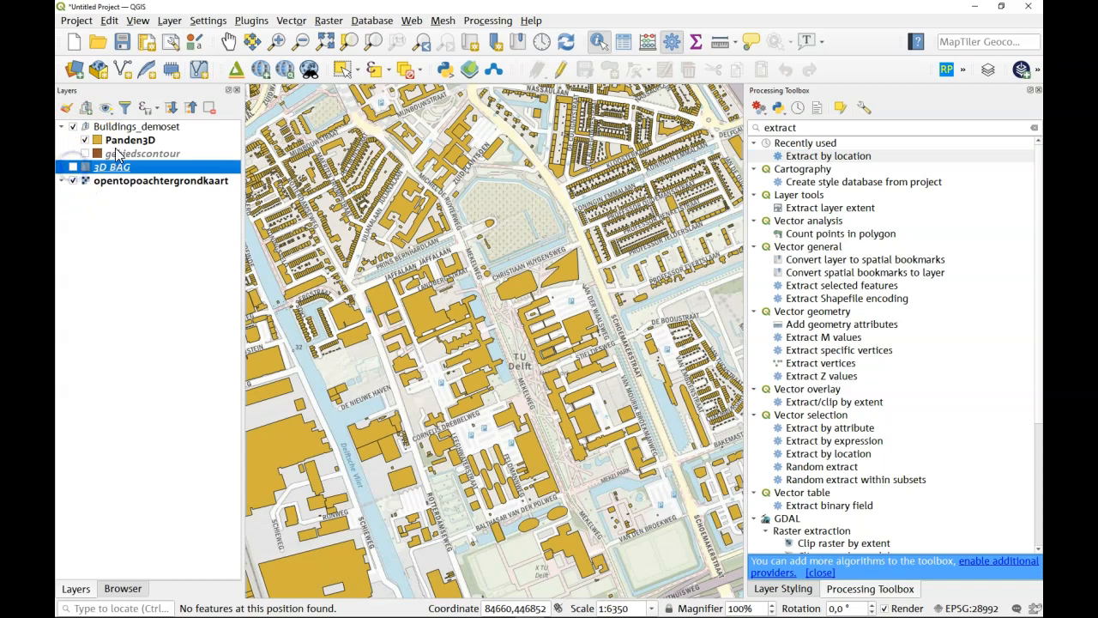
Step: Zoom the map to the full extent of the Panden3D layer
right_click(131, 141)
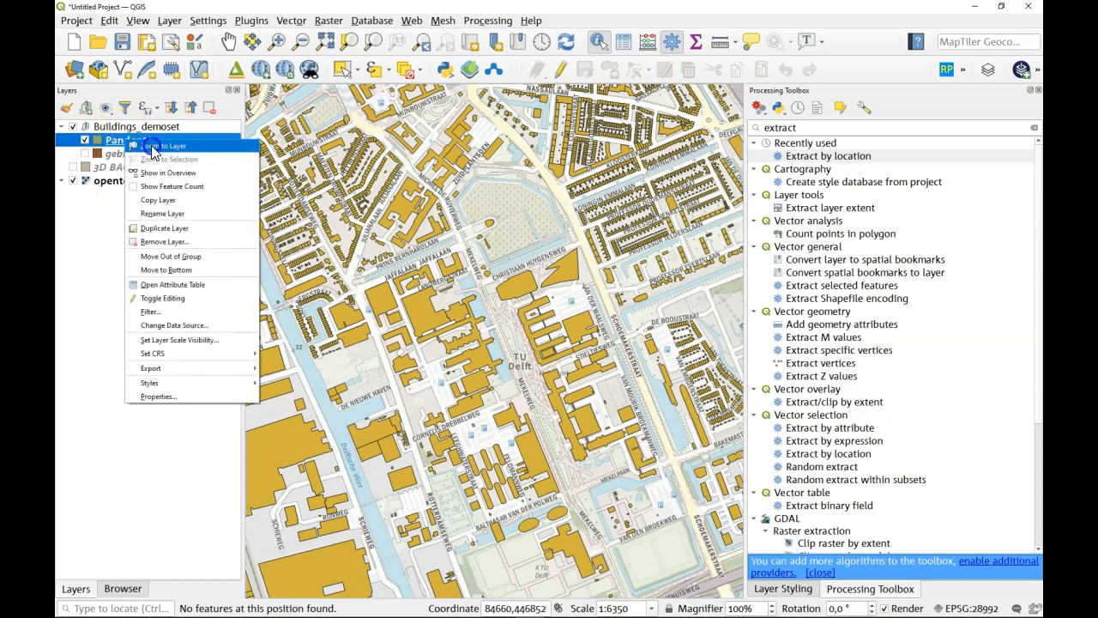
left_click(163, 144)
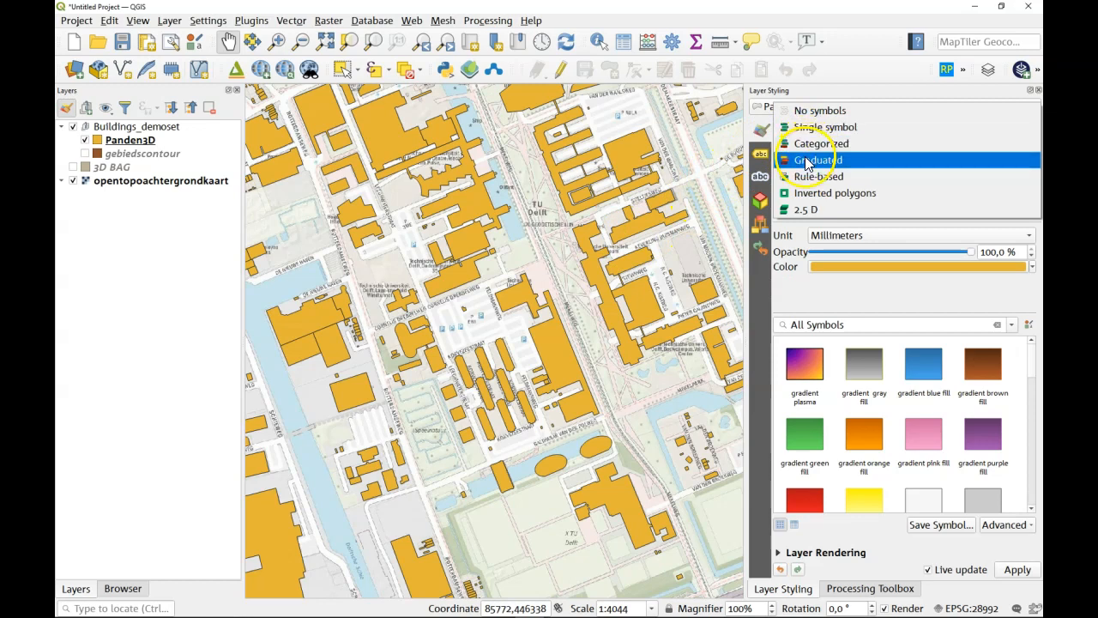
Step: Graduate Panden3D by roof-0.95 height in five classes with the Greens colour ramp
left_click(816, 159)
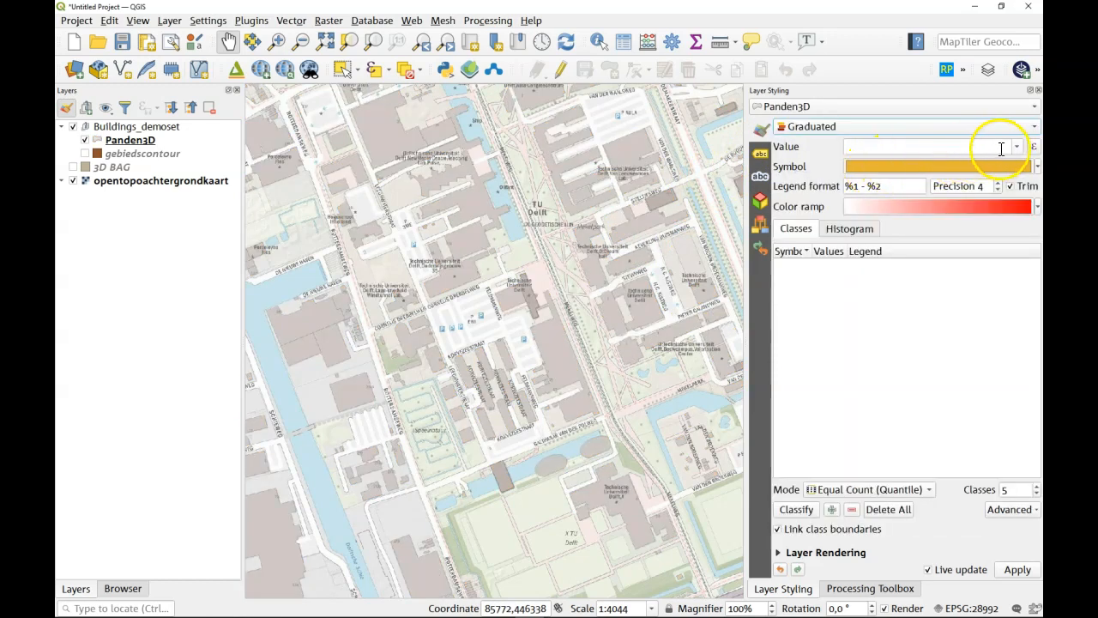
left_click(1015, 146)
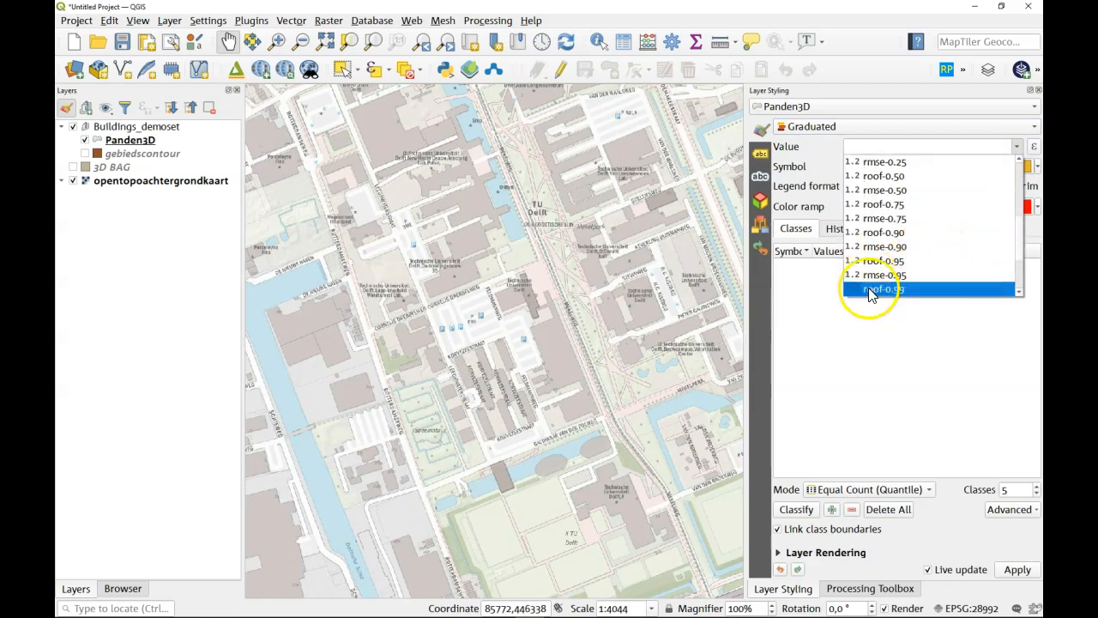
left_click(882, 289)
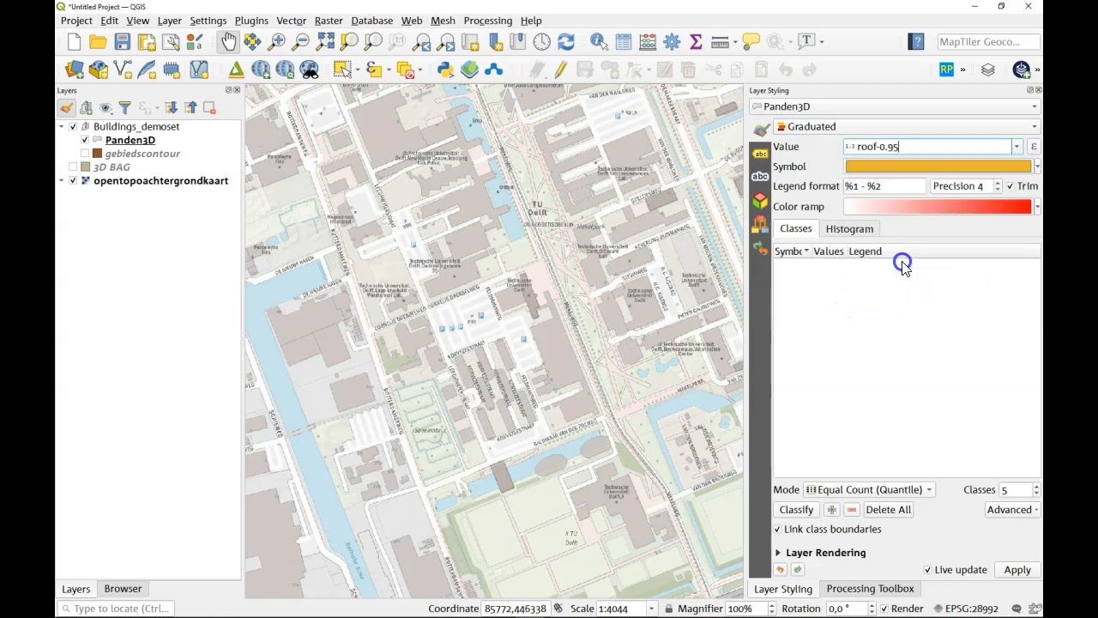
left_click(1036, 206)
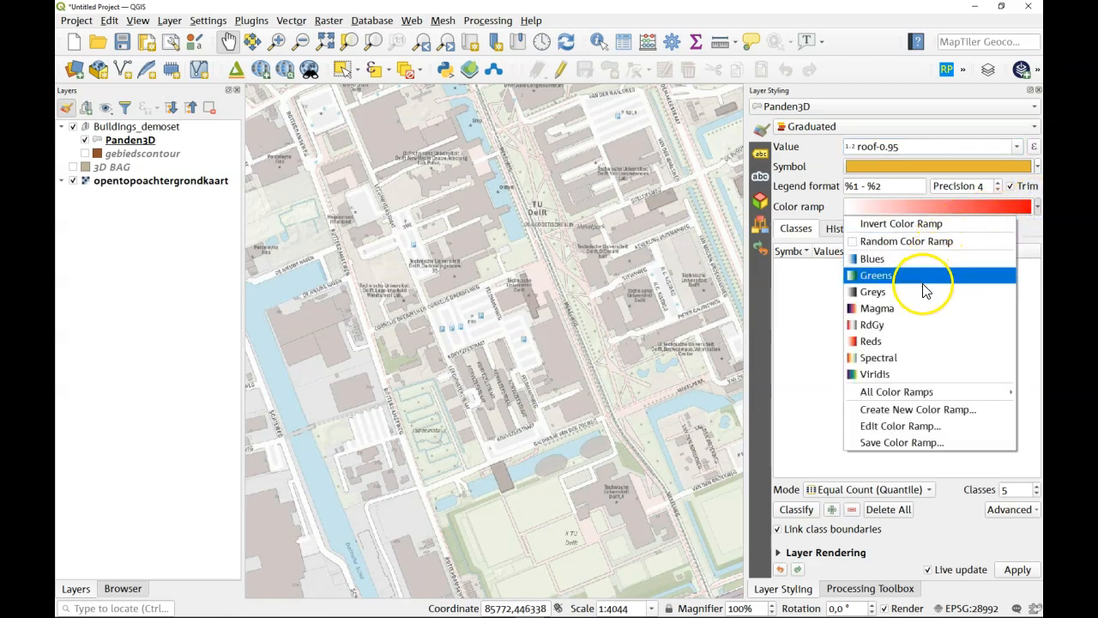
mouse_move(924, 289)
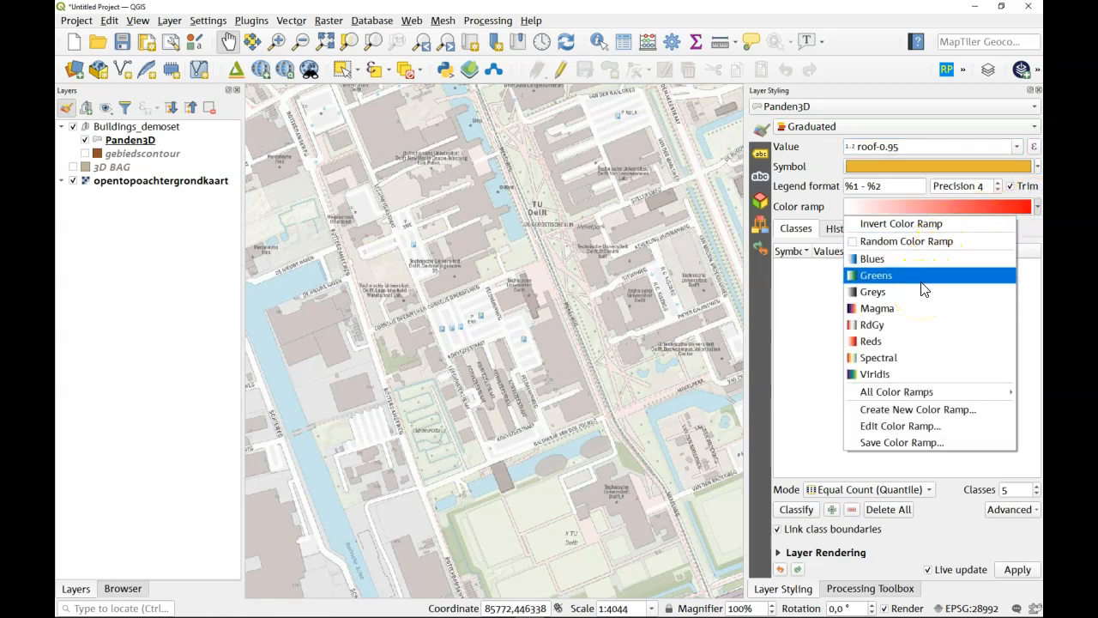
left_click(875, 275)
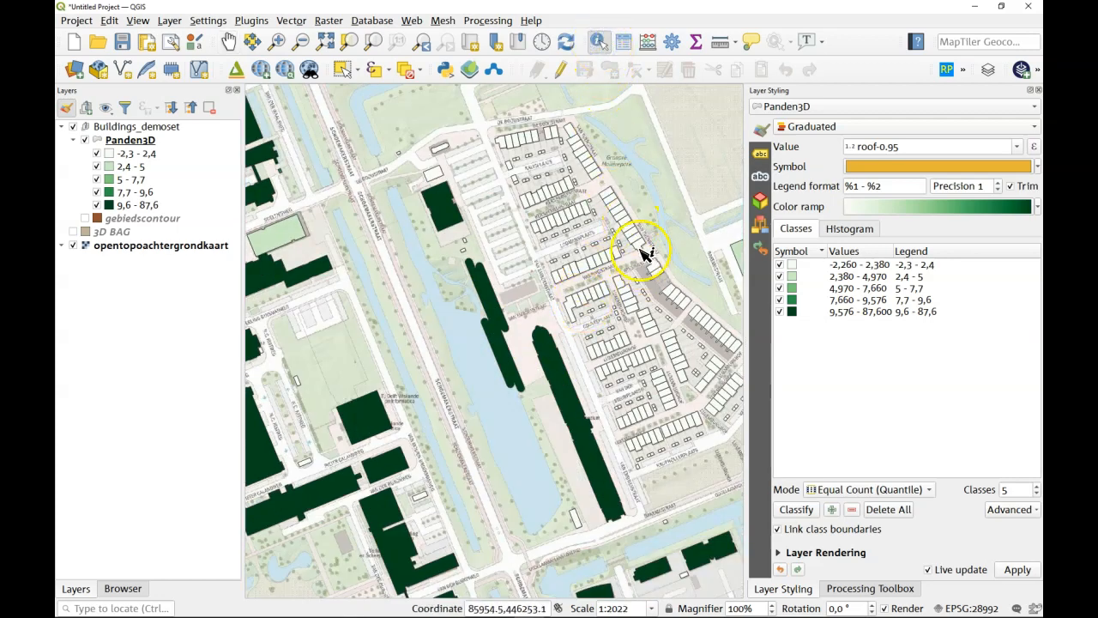
left_click(644, 254)
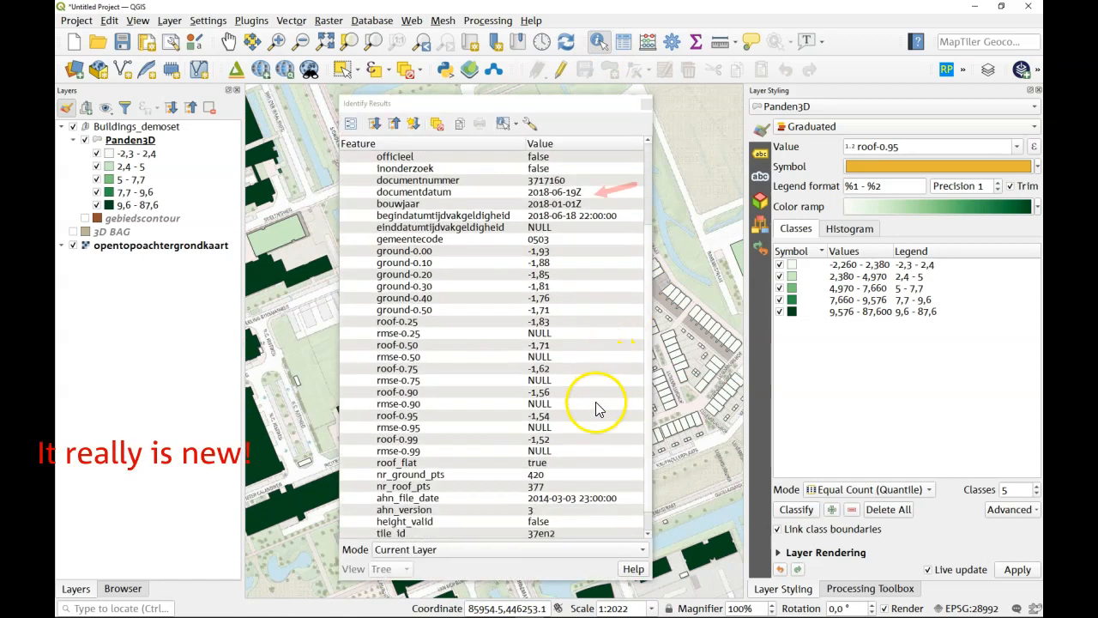
mouse_move(489, 464)
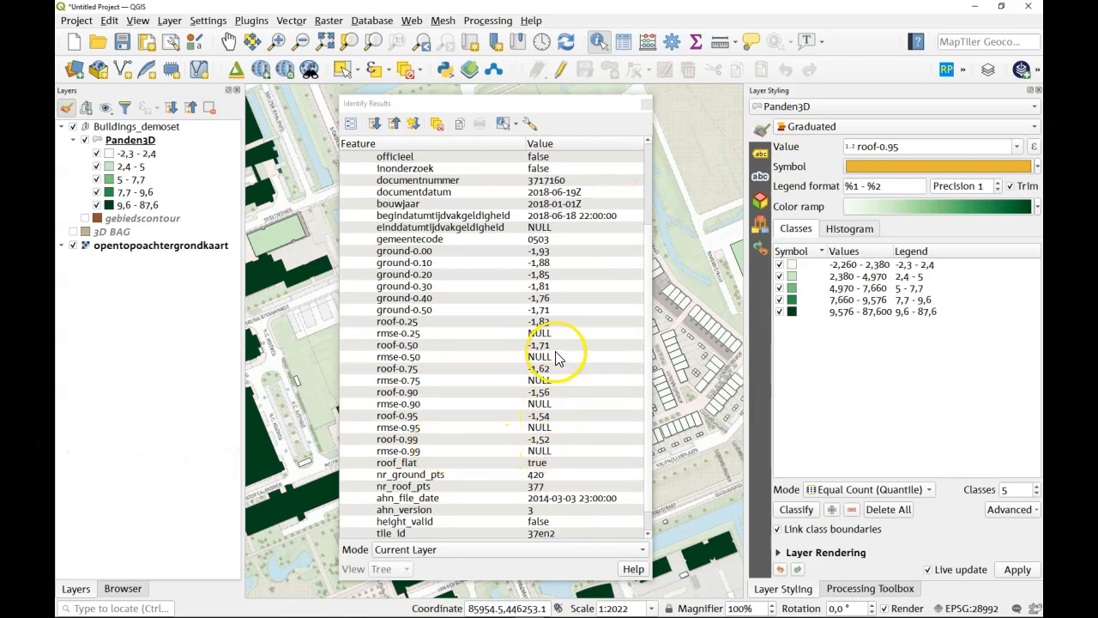
mouse_move(580, 320)
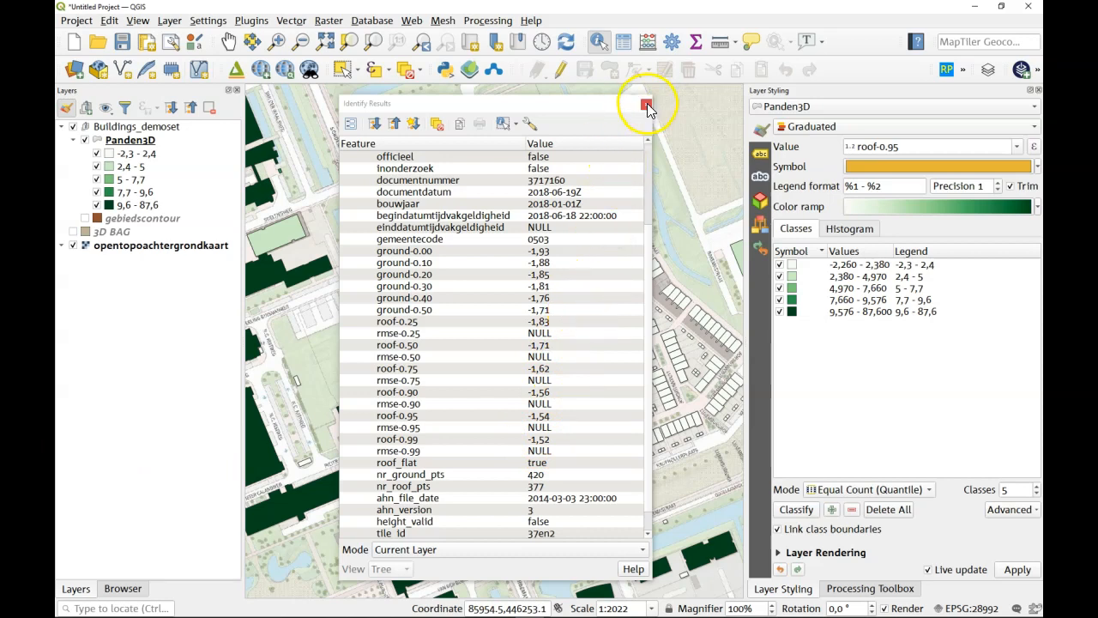
left_click(643, 103)
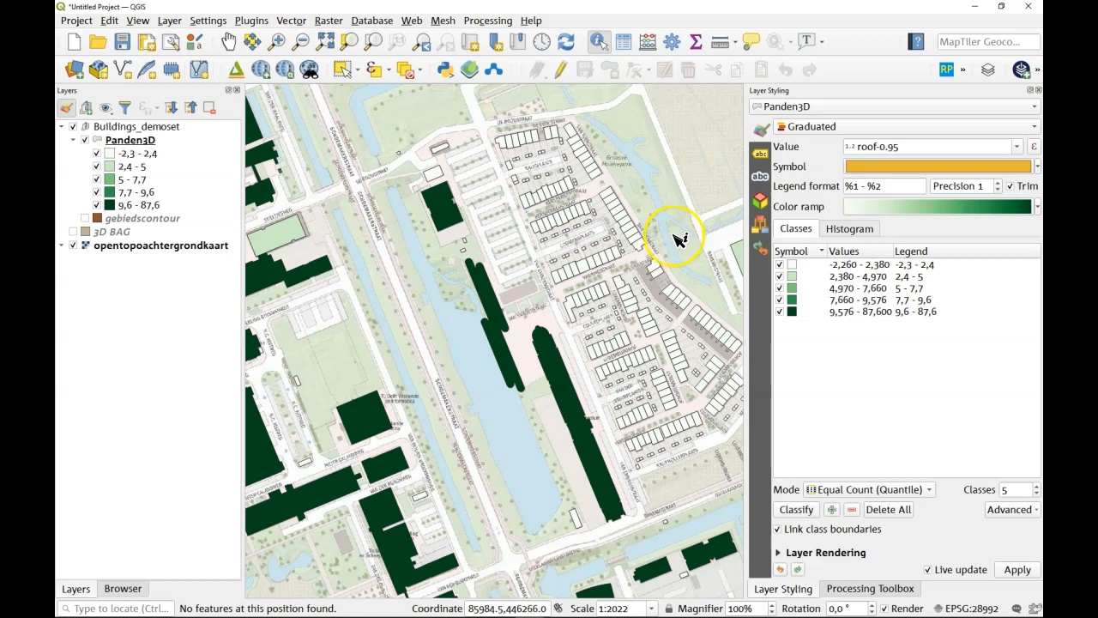
mouse_move(626, 295)
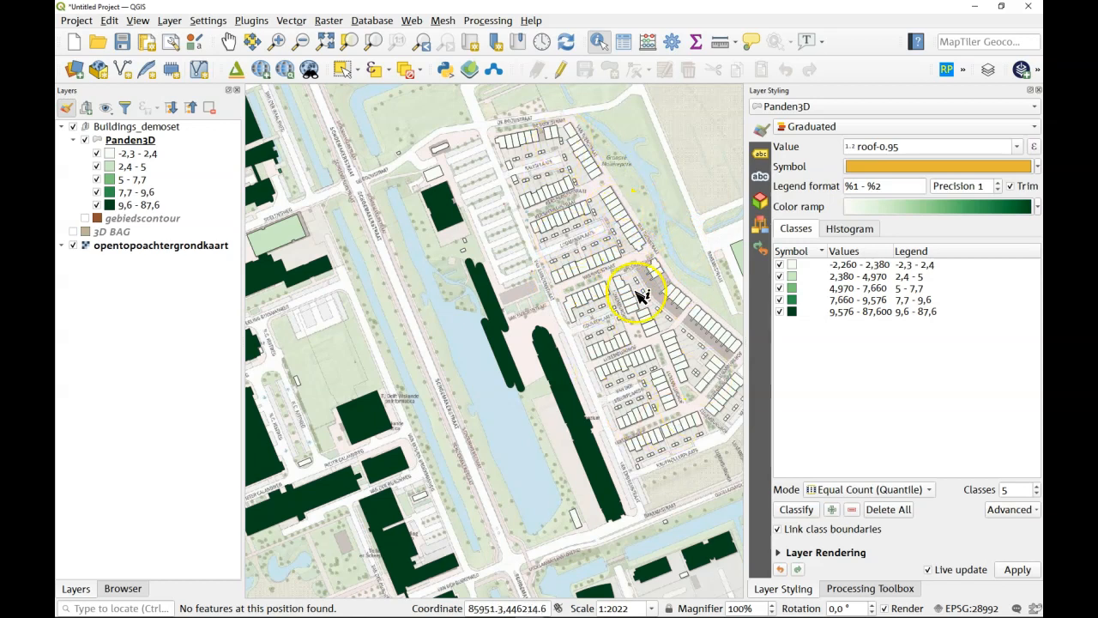
mouse_move(672, 254)
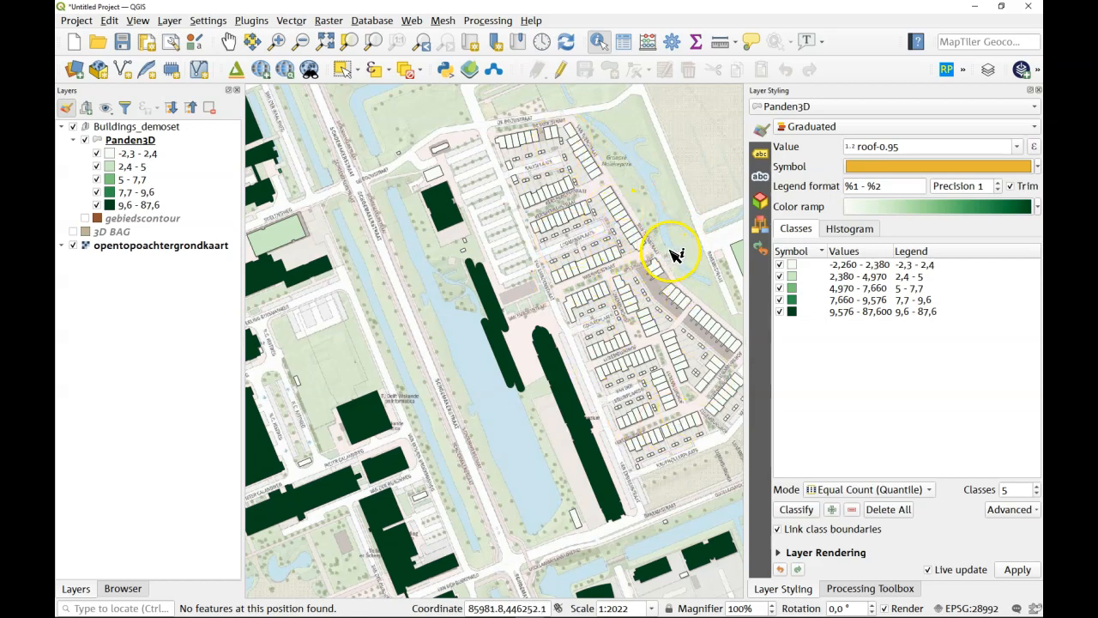
scroll("down", 3)
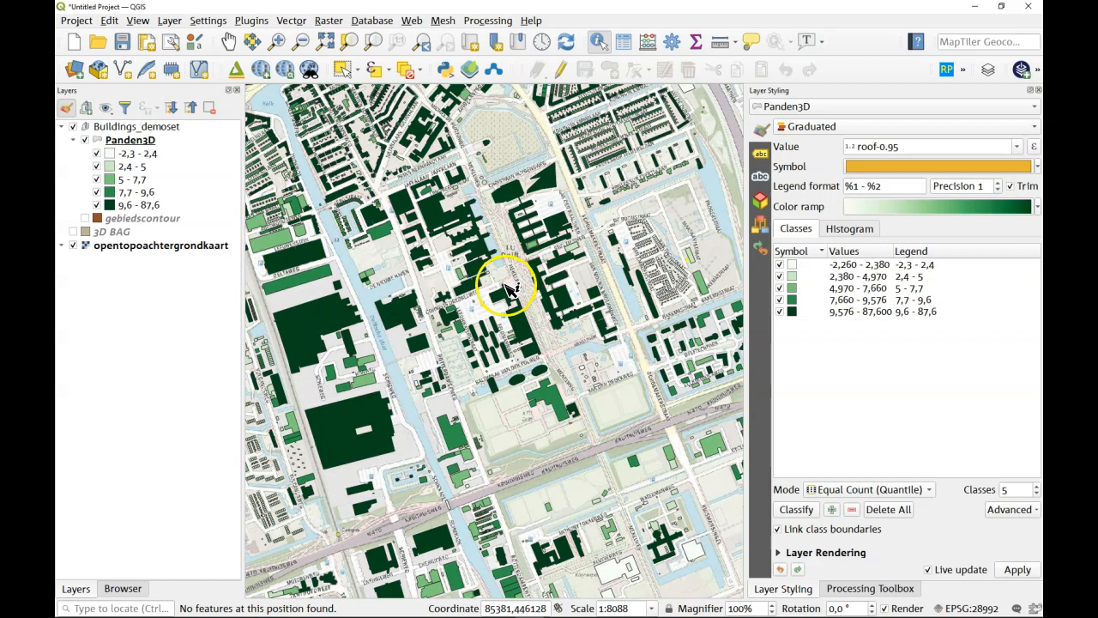
mouse_move(673, 278)
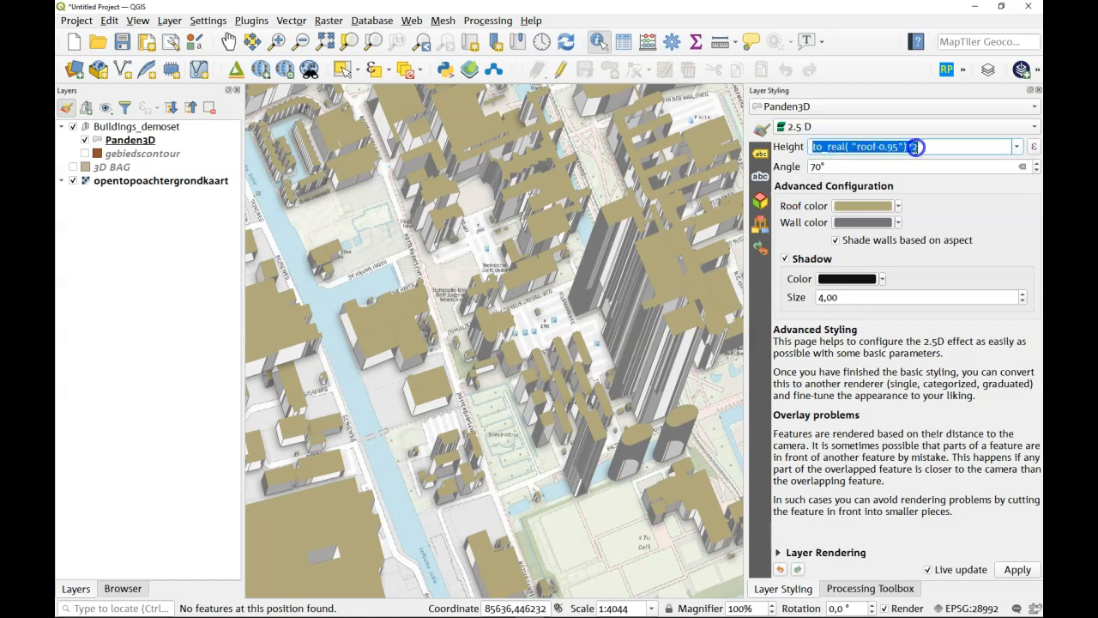
Step: Double the 2.5D height expression by appending *2 to the roof-0.95 field
type("*2")
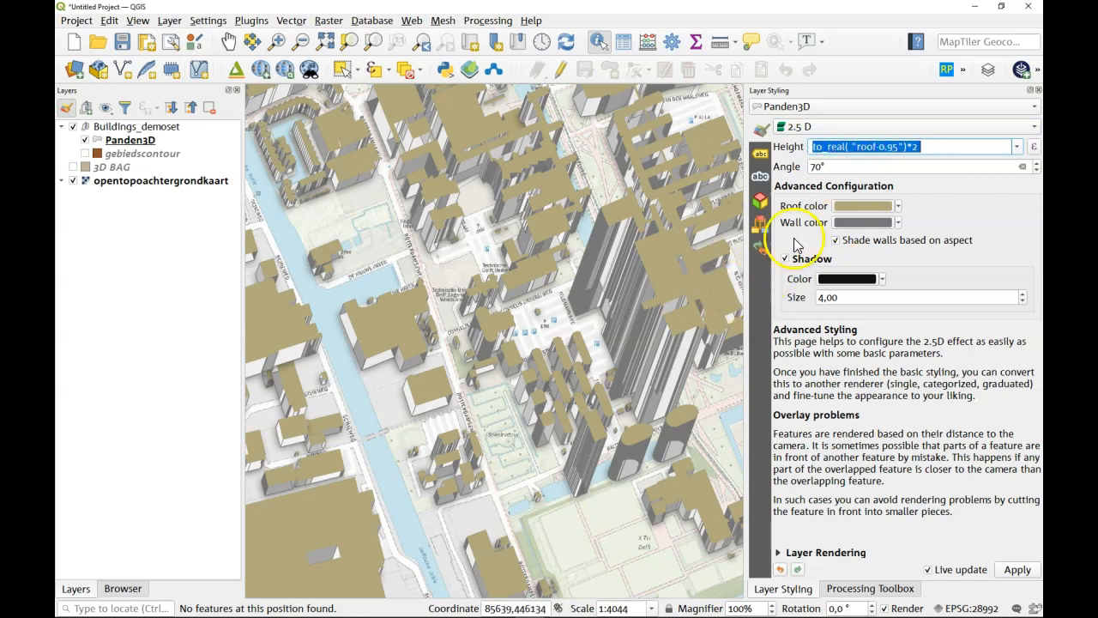
left_click(918, 146)
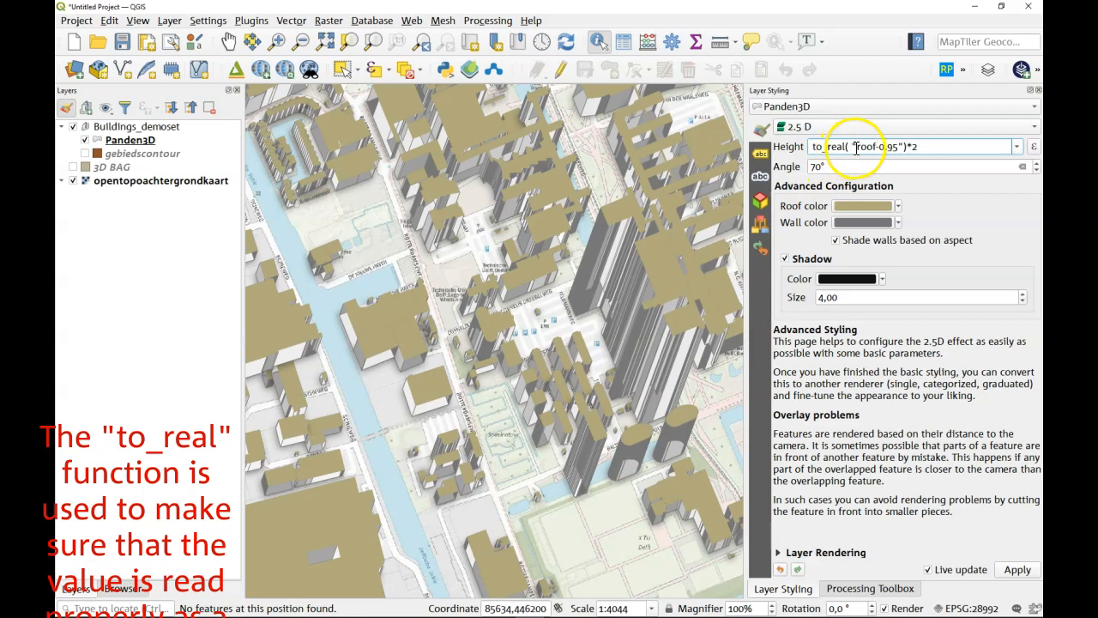
double_click(875, 146)
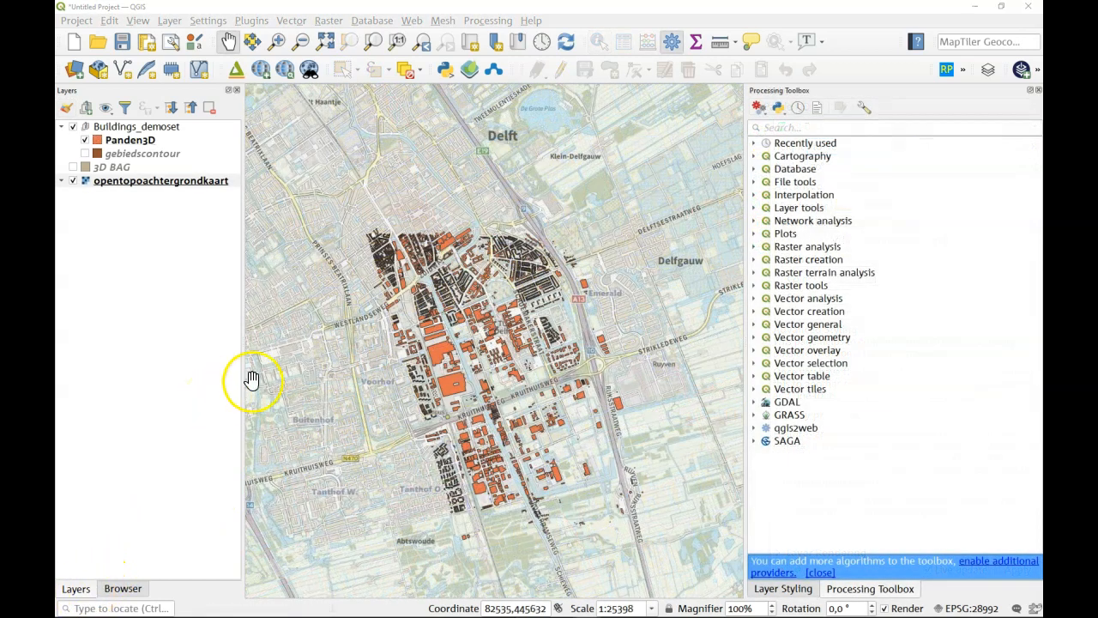
Step: Select the Panden3D layer and start the Set Z value algorithm from Vector geometry
left_click(130, 141)
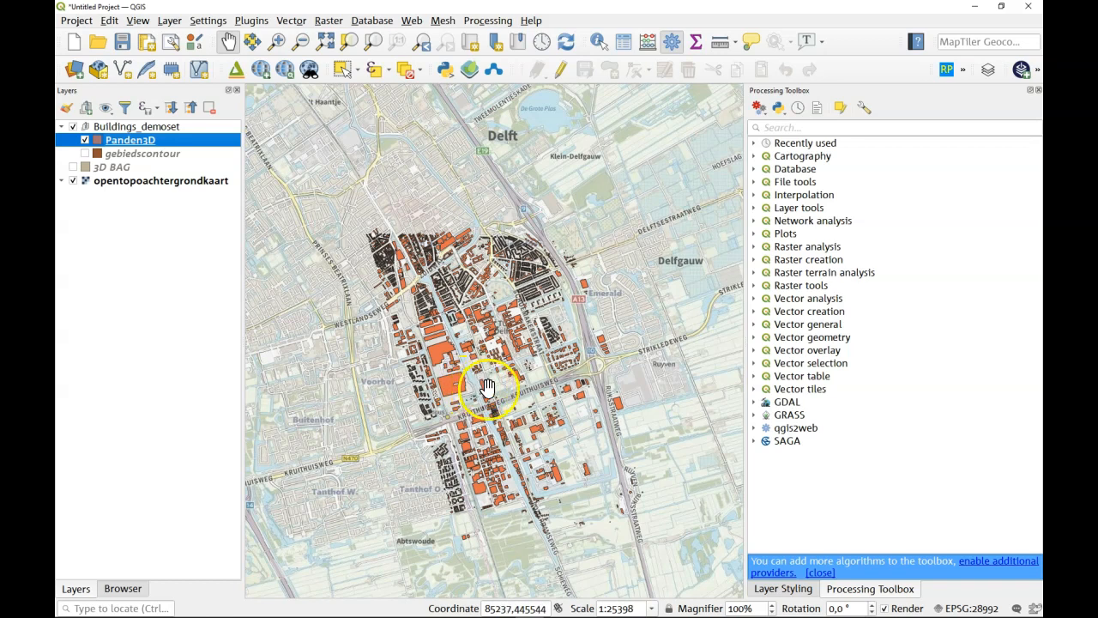
mouse_move(643, 300)
type("z")
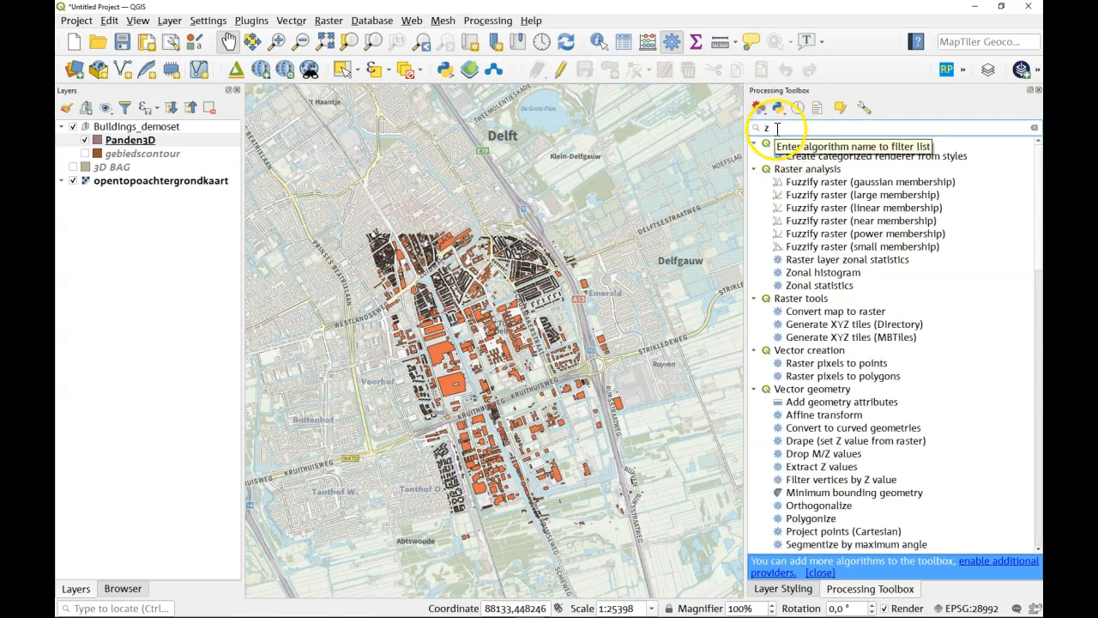
scroll("down", 3)
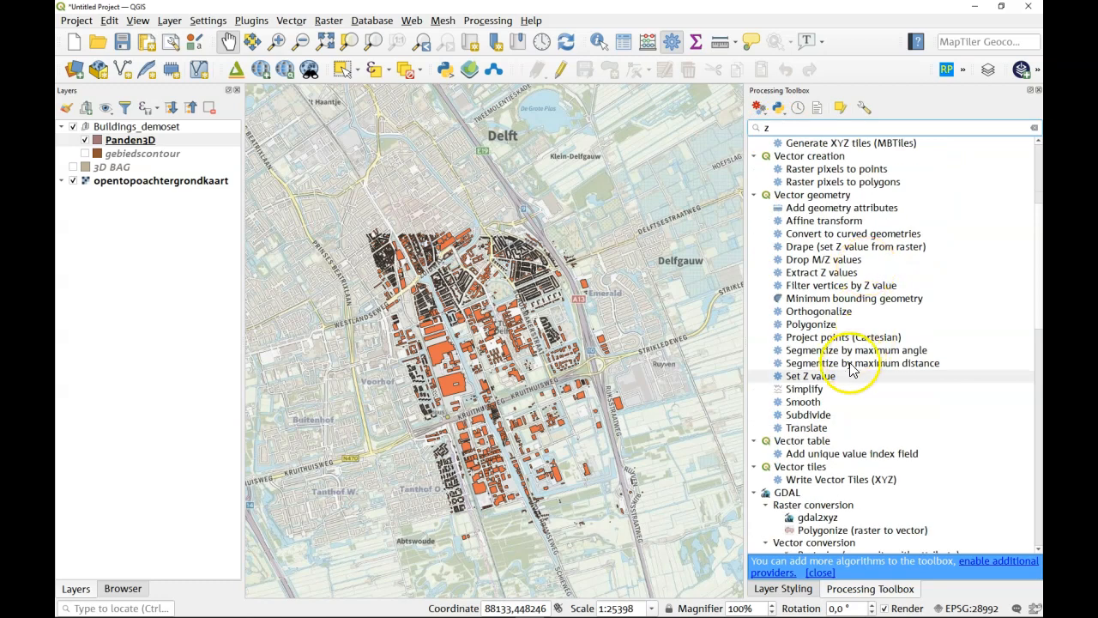
mouse_move(810, 376)
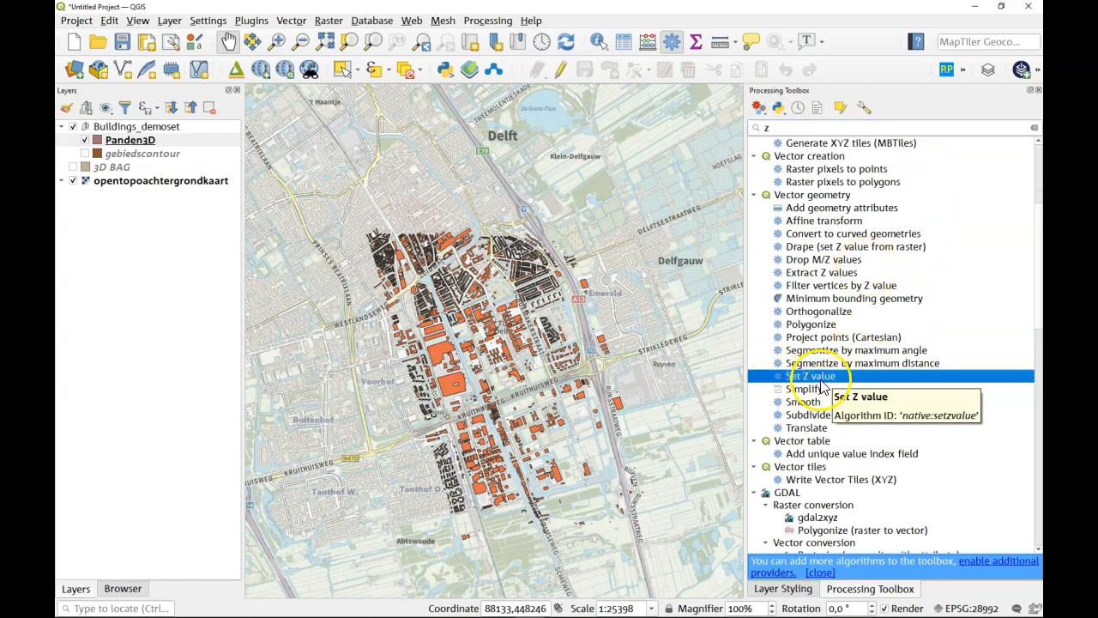
double_click(811, 376)
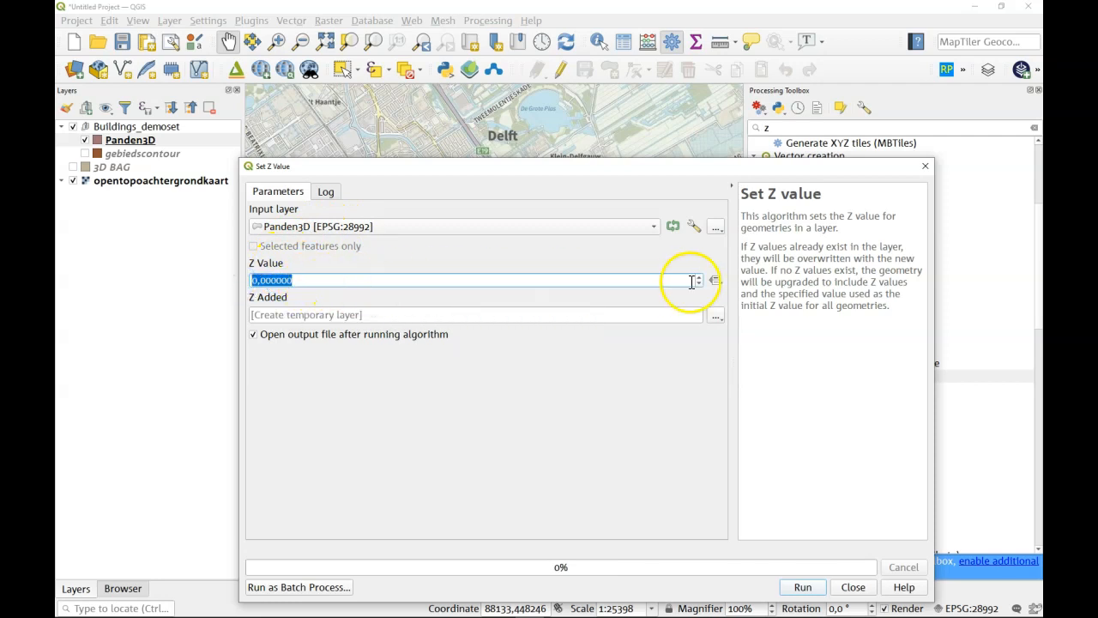
Step: Take the Z value from a building attribute and run to create the Z Added layer
left_click(714, 281)
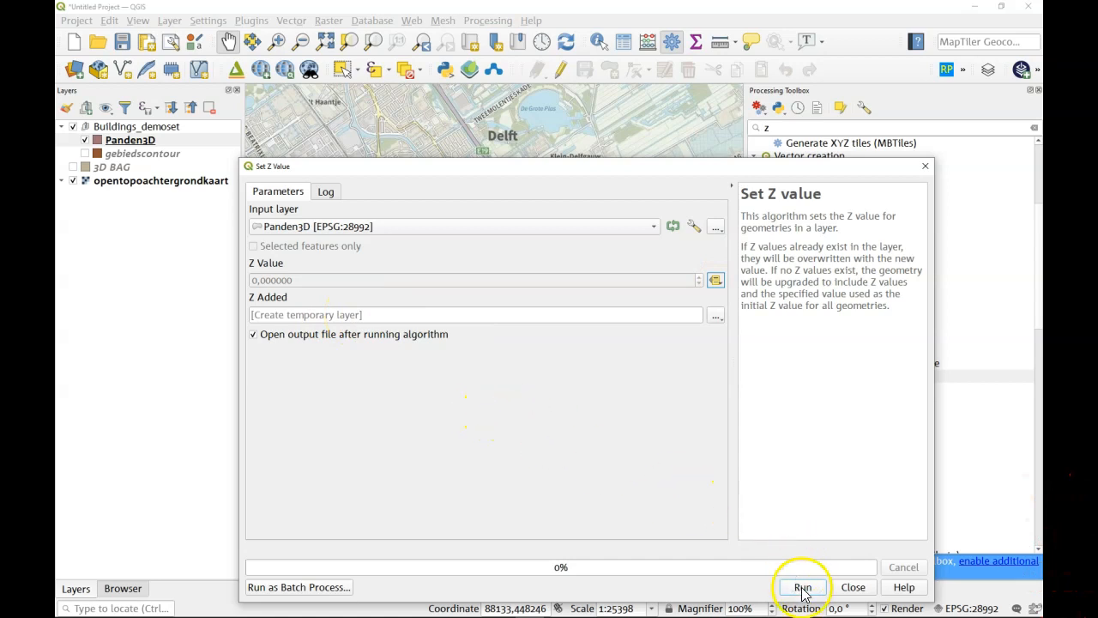
left_click(803, 586)
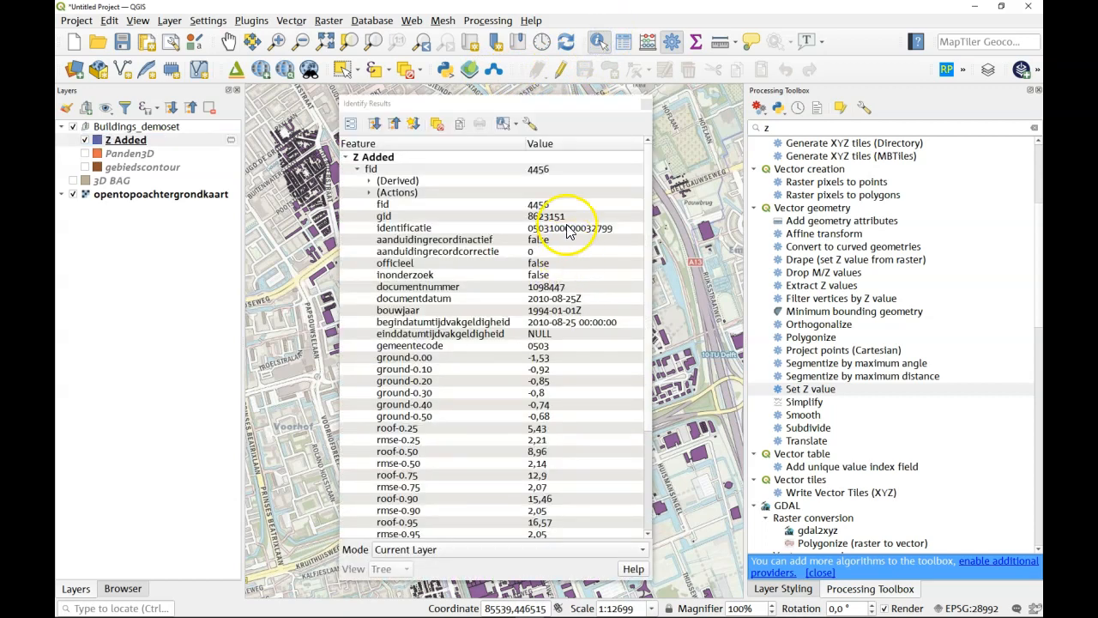
Step: Close the identify results and bring up the Z Added layer's context options
scroll("down", 3)
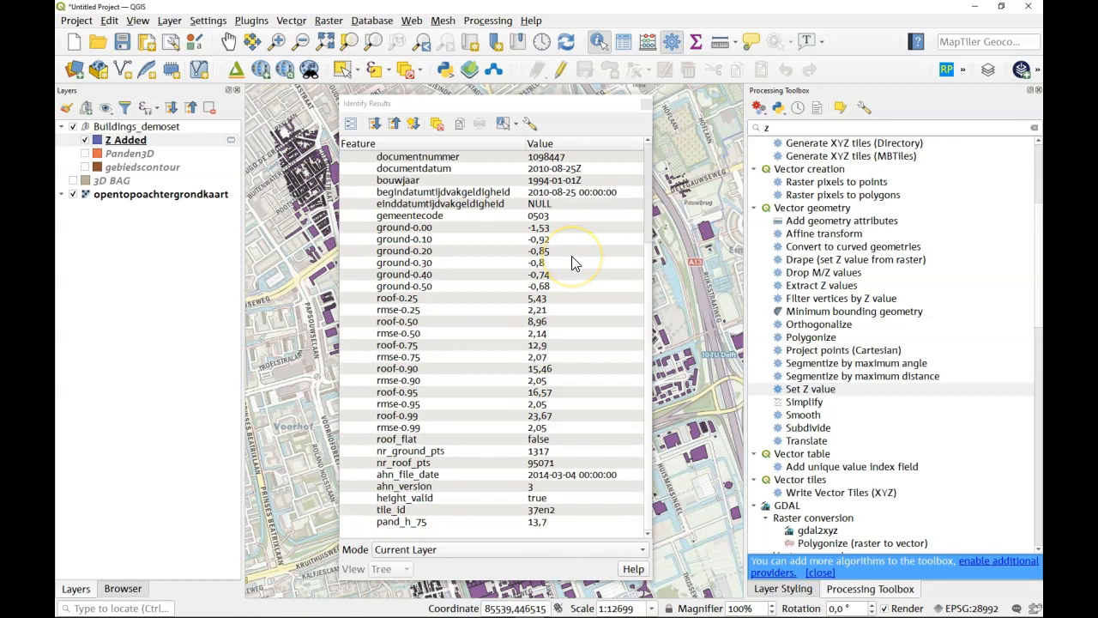
left_click(345, 158)
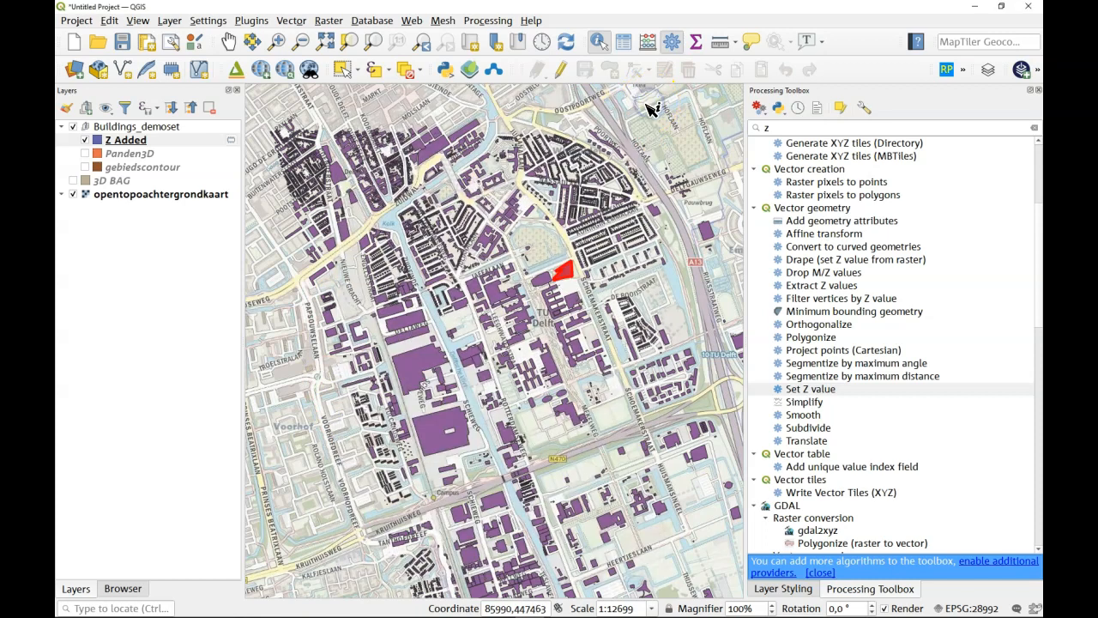
right_click(125, 139)
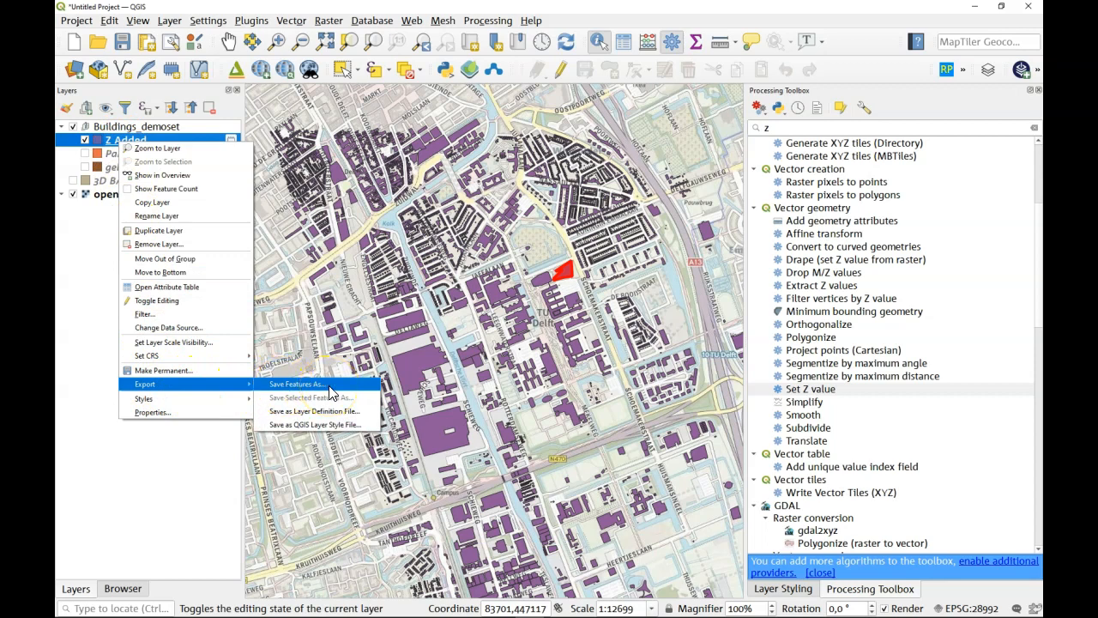
Step: Start Save Features As for the Z Added layer with AutoCAD DXF as output format
left_click(296, 384)
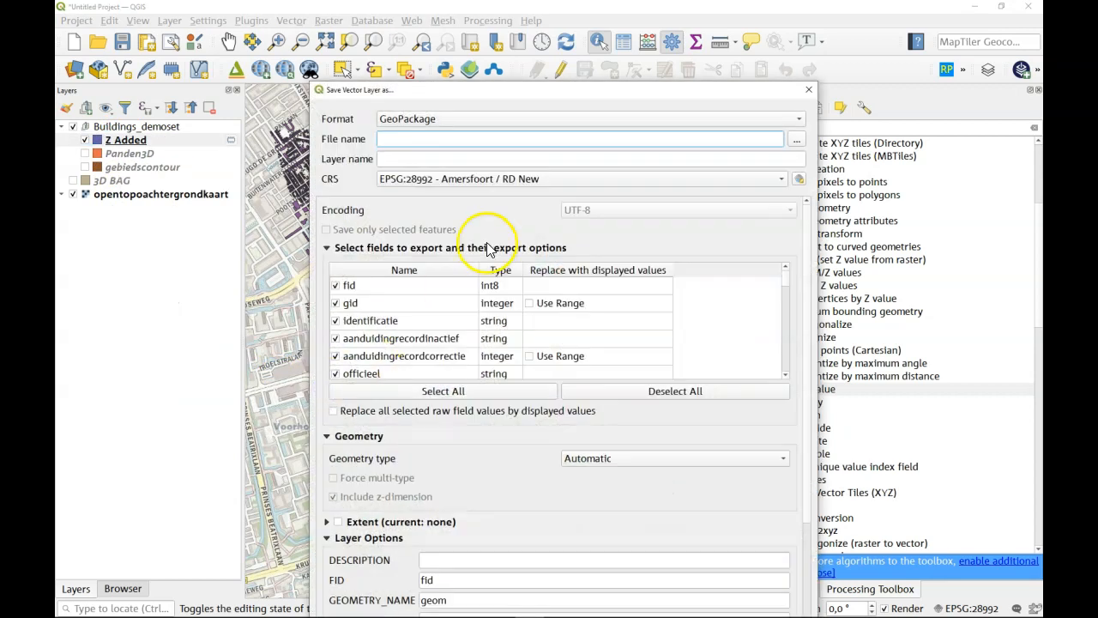
left_click(587, 119)
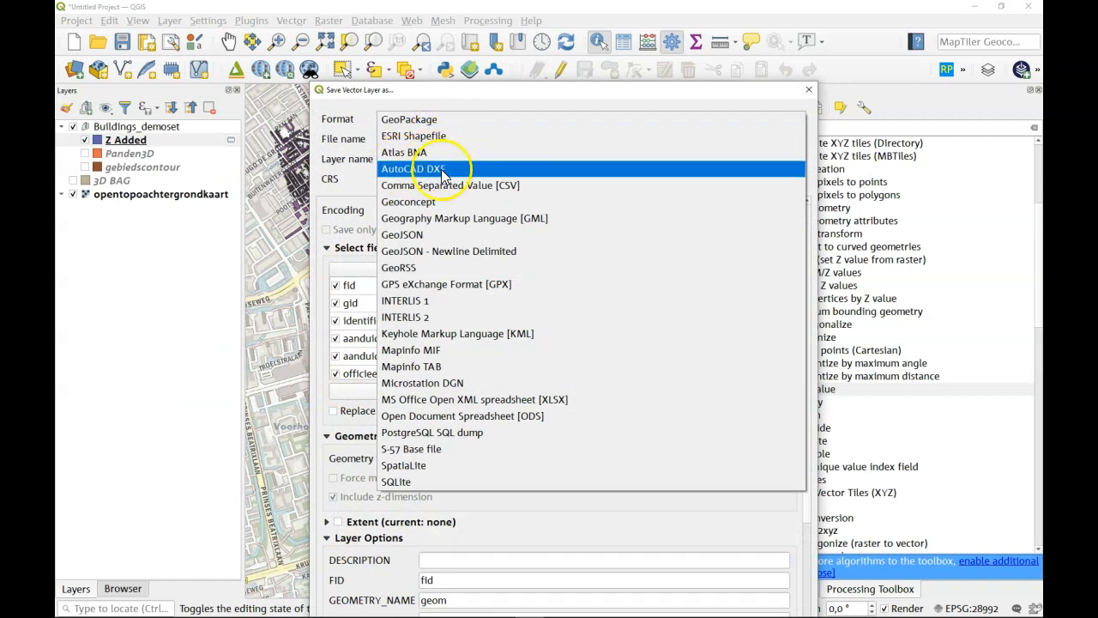
left_click(414, 169)
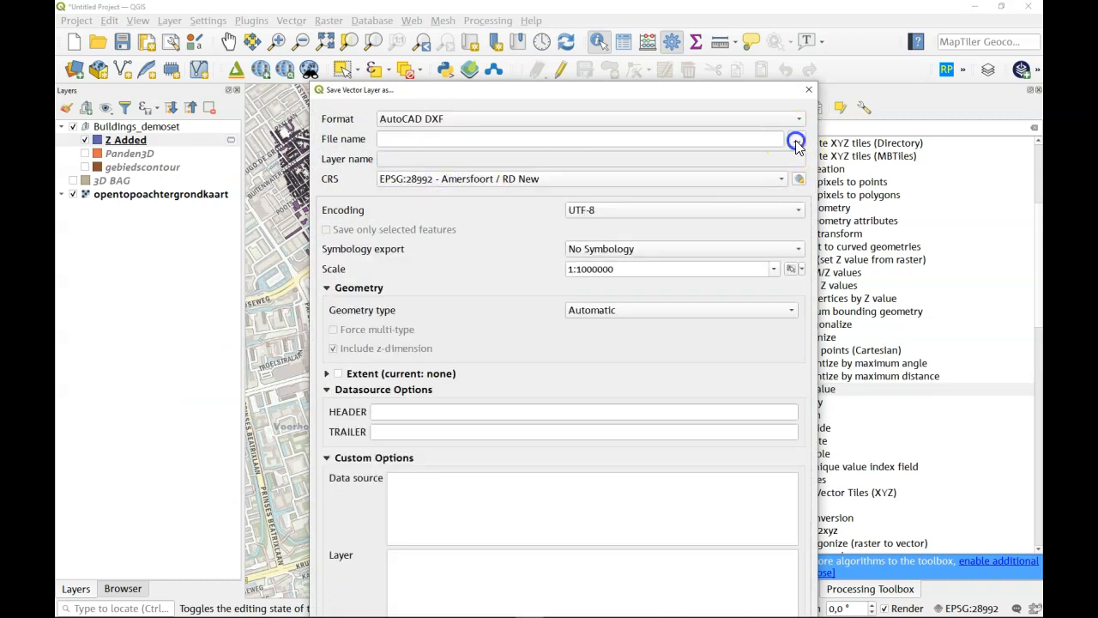
Step: Name the output file Panden3D and confirm the export settings
left_click(796, 139)
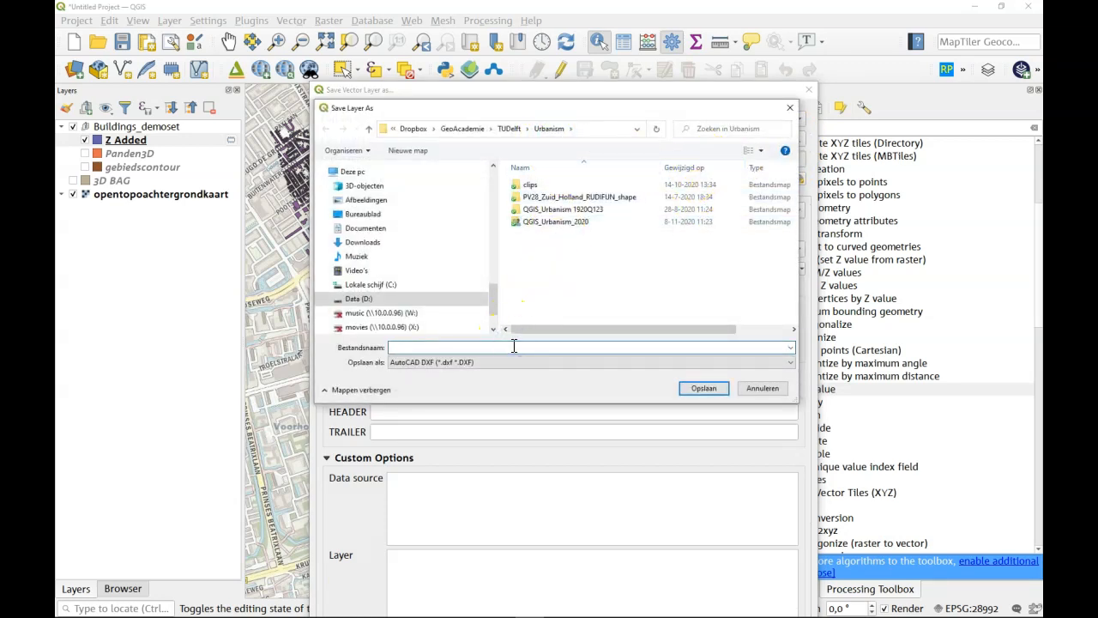
type("Panden3D")
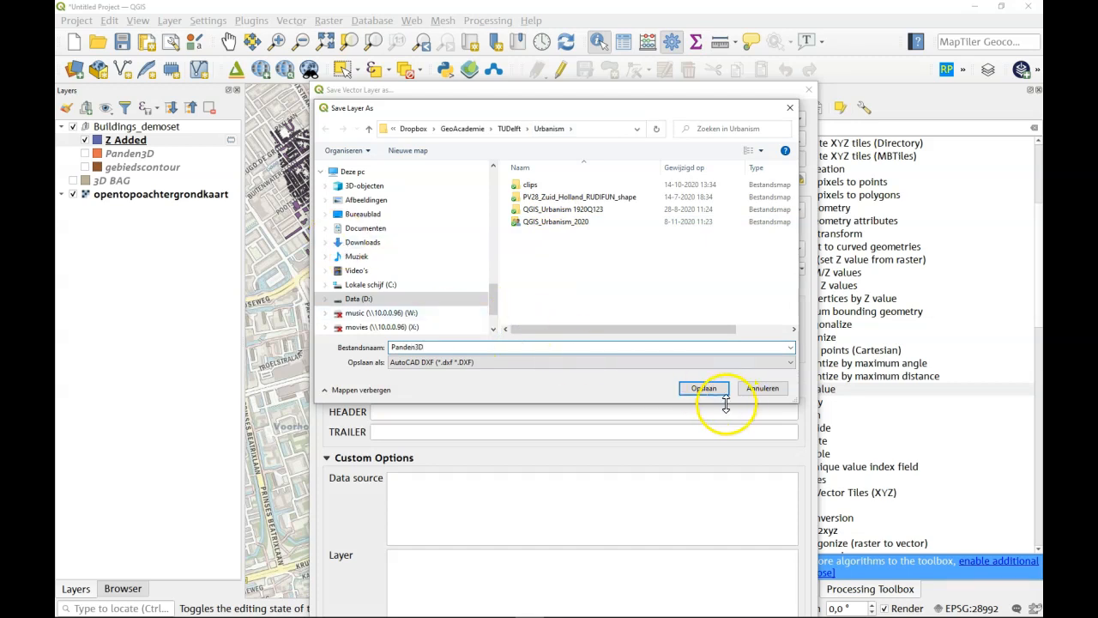
left_click(703, 388)
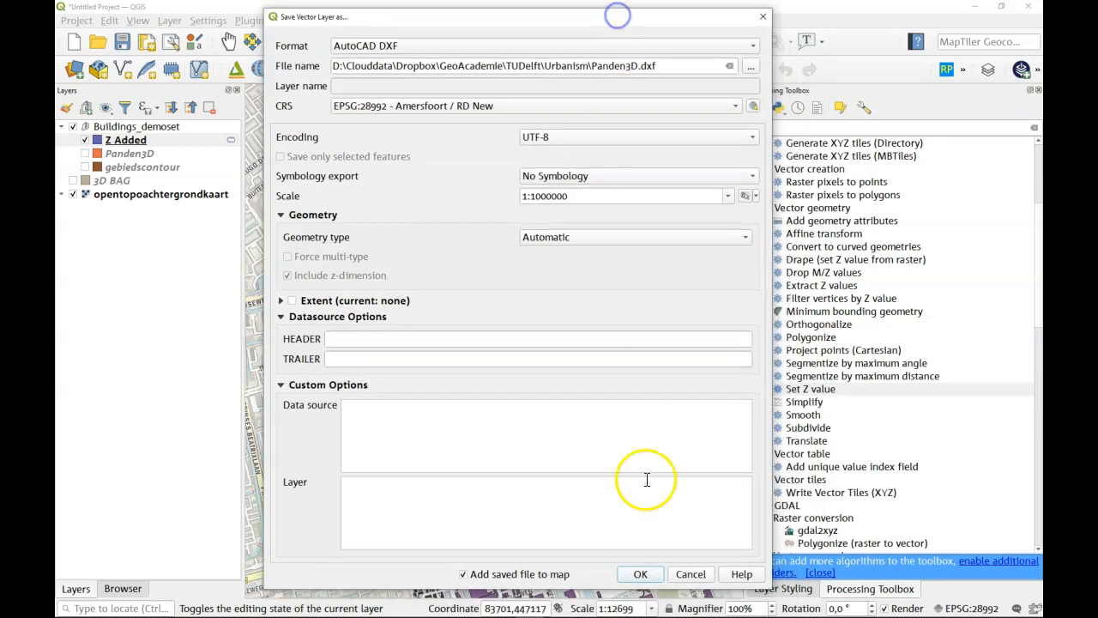
left_click(640, 573)
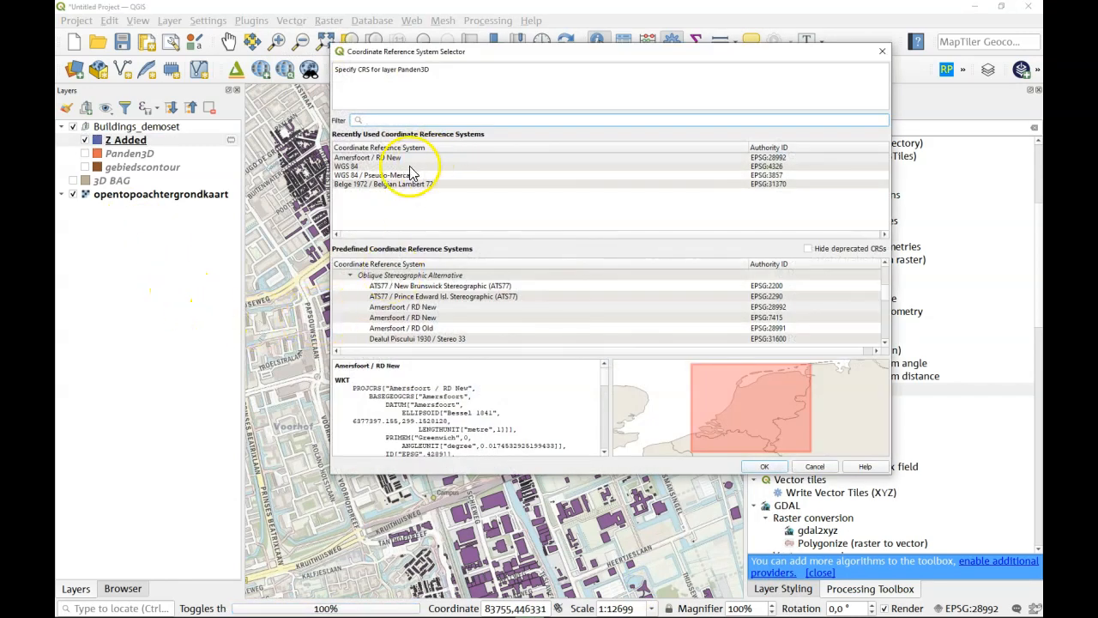
Step: Choose Amersfoort / RD New as coordinate system and finish the DXF export
left_click(369, 158)
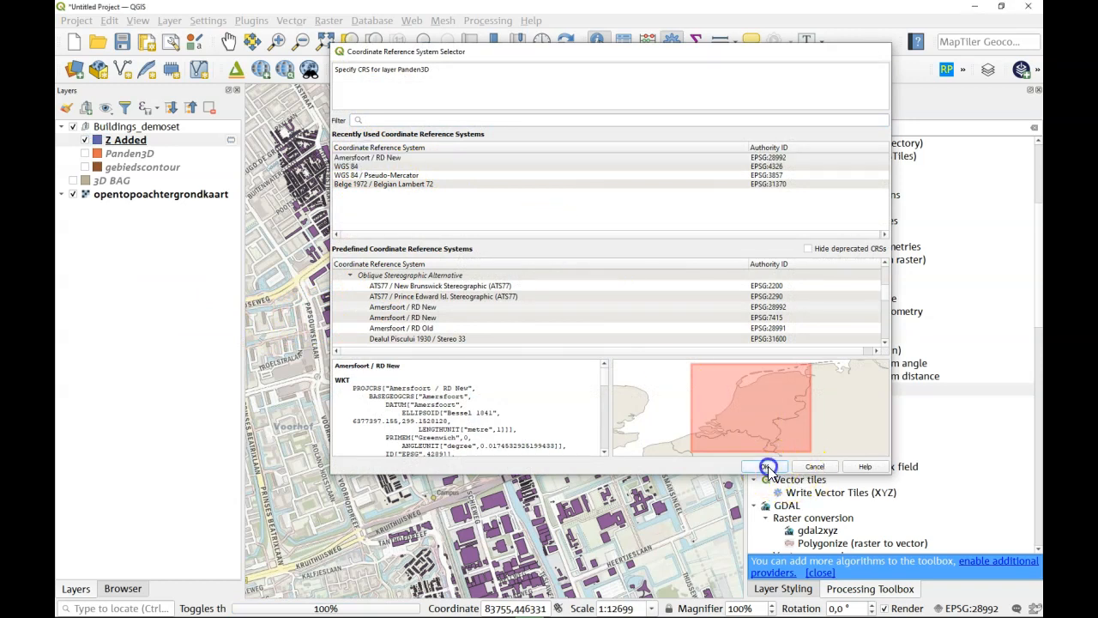
left_click(765, 467)
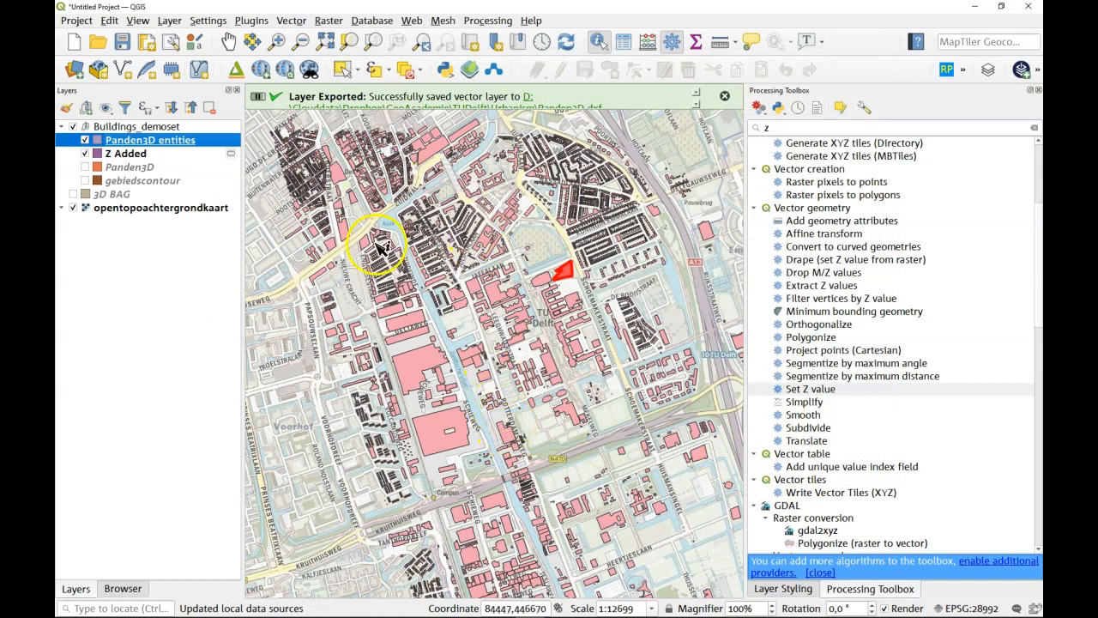